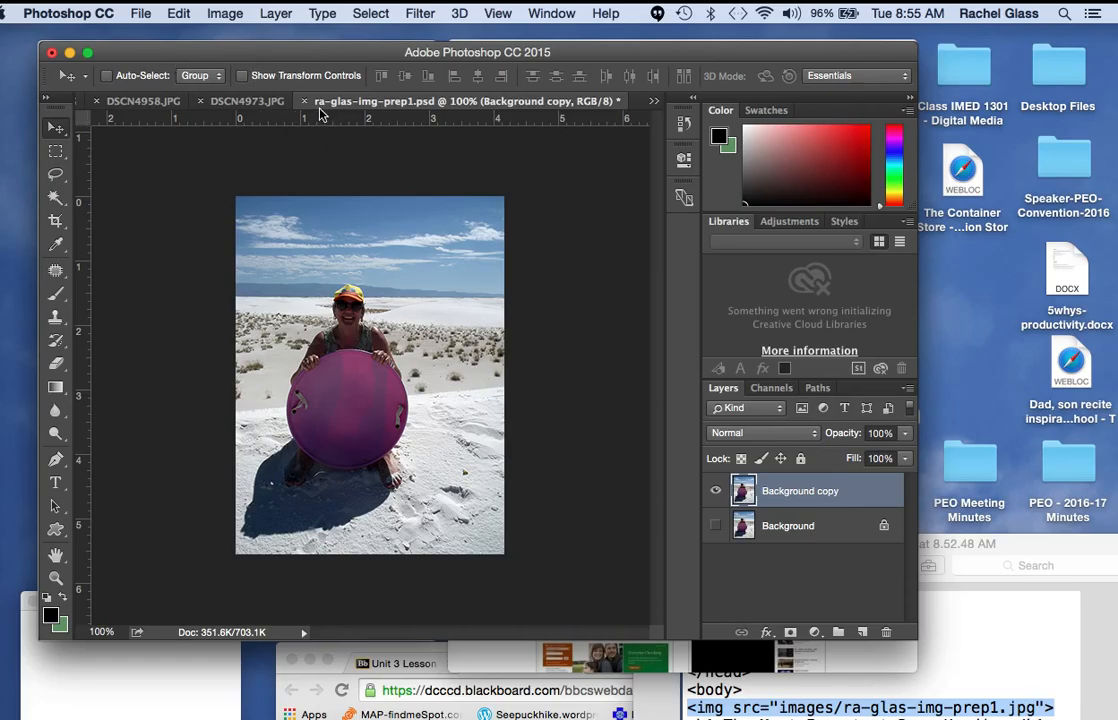
mouse_move(436, 100)
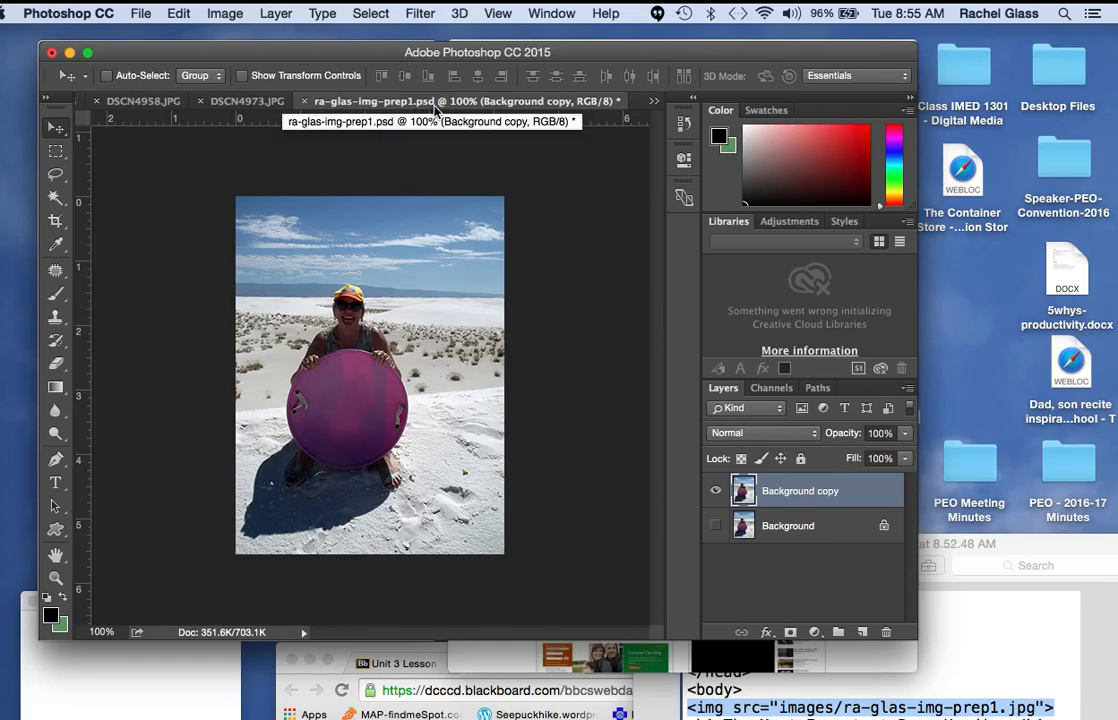
mouse_move(404, 170)
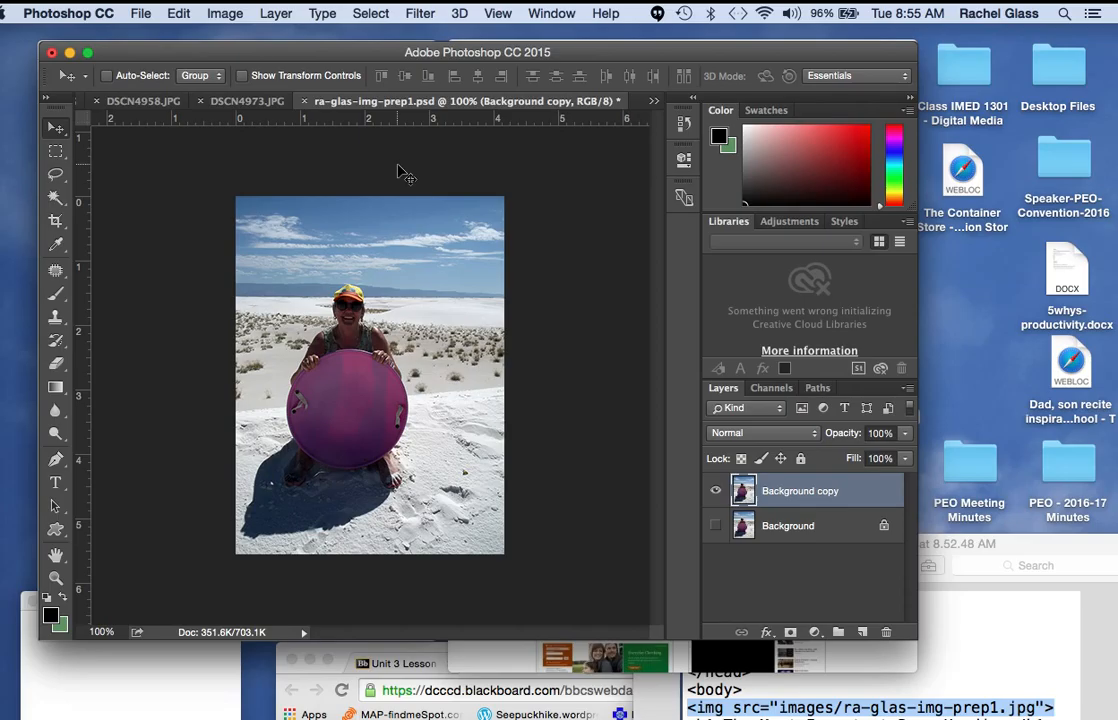
mouse_move(372, 172)
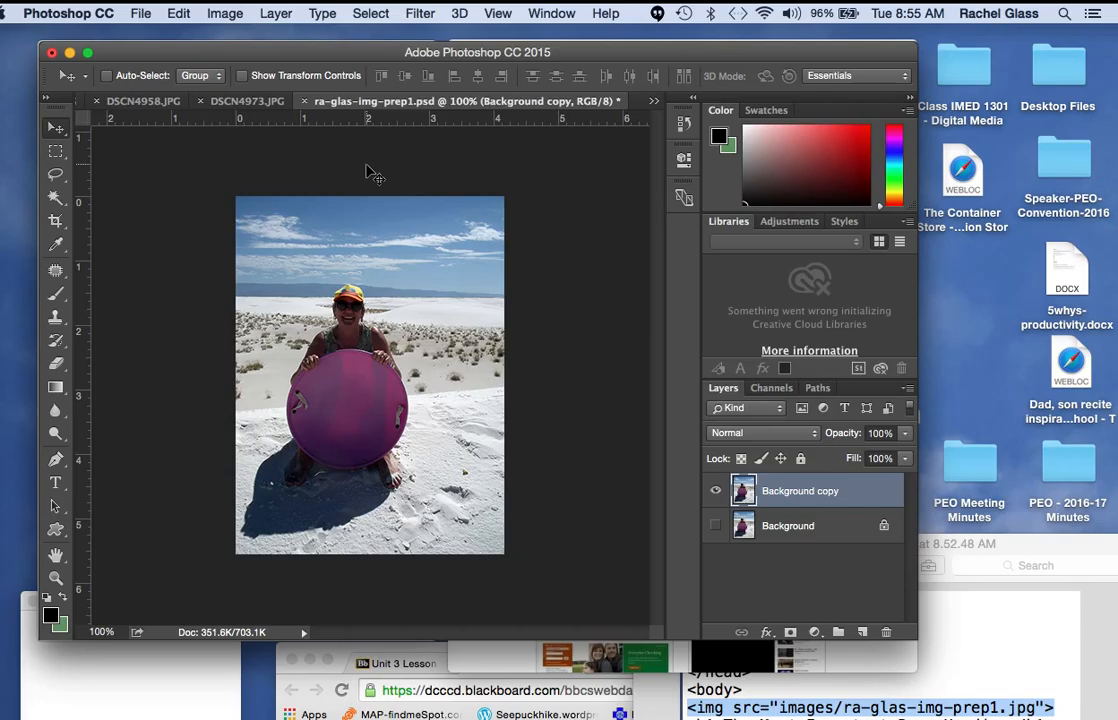
mouse_move(226, 12)
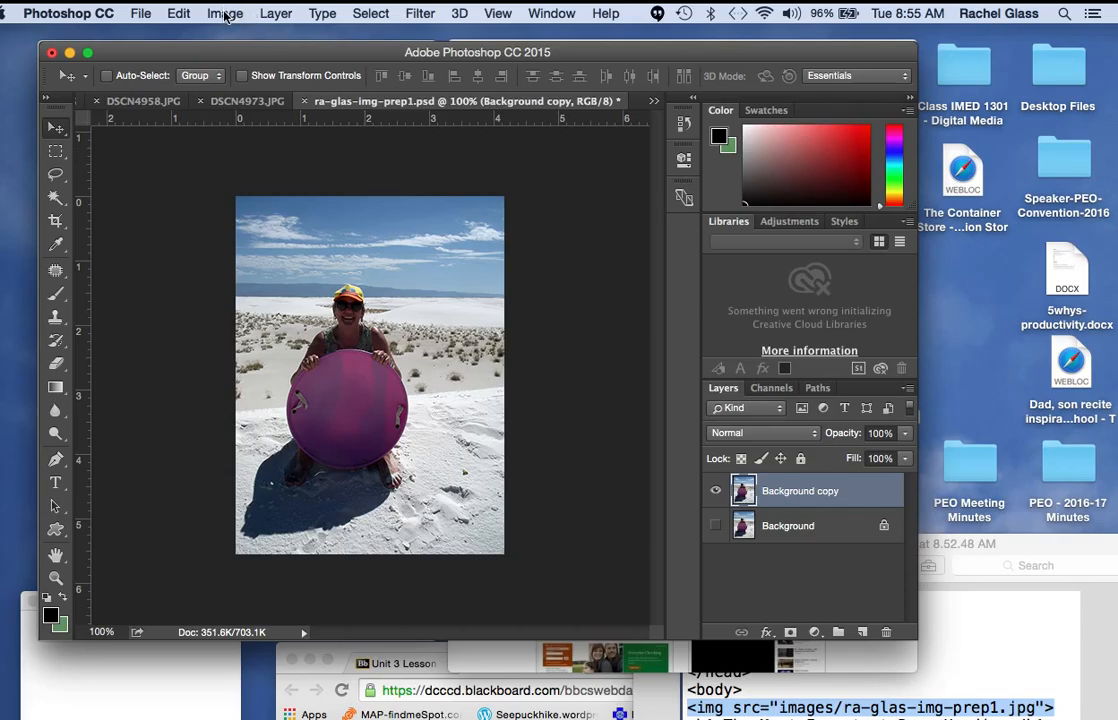
Check the photo's dimensions in Image Size, viewing them in inches and back in pixels
left_click(226, 12)
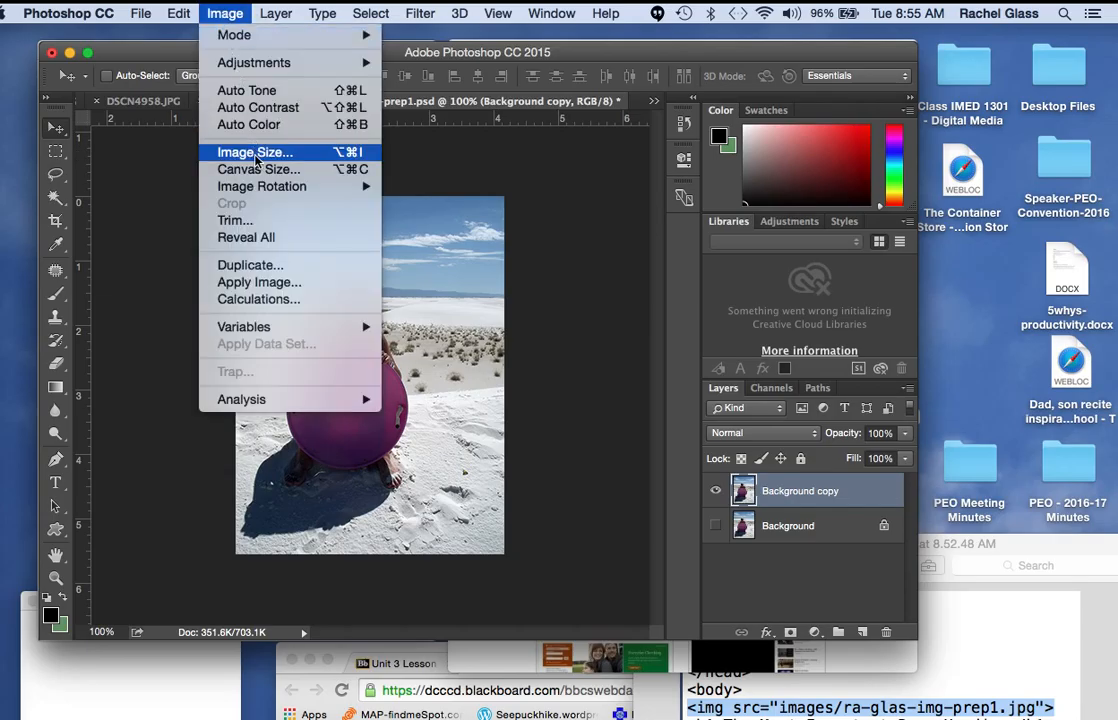
left_click(254, 152)
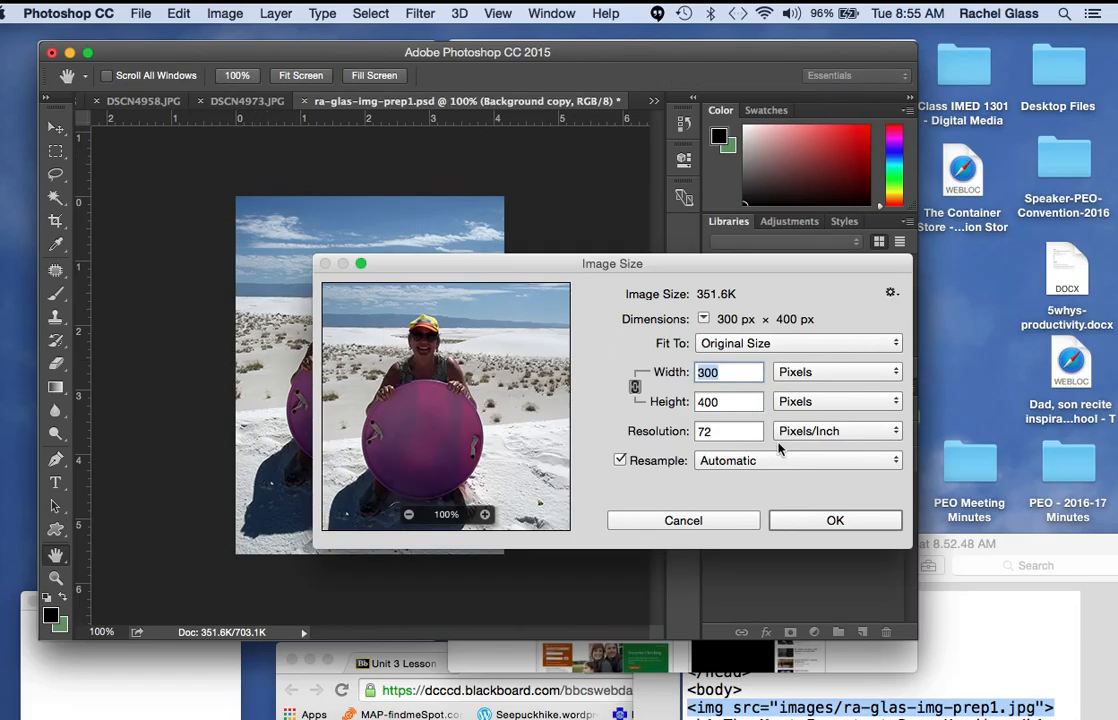
mouse_move(728, 370)
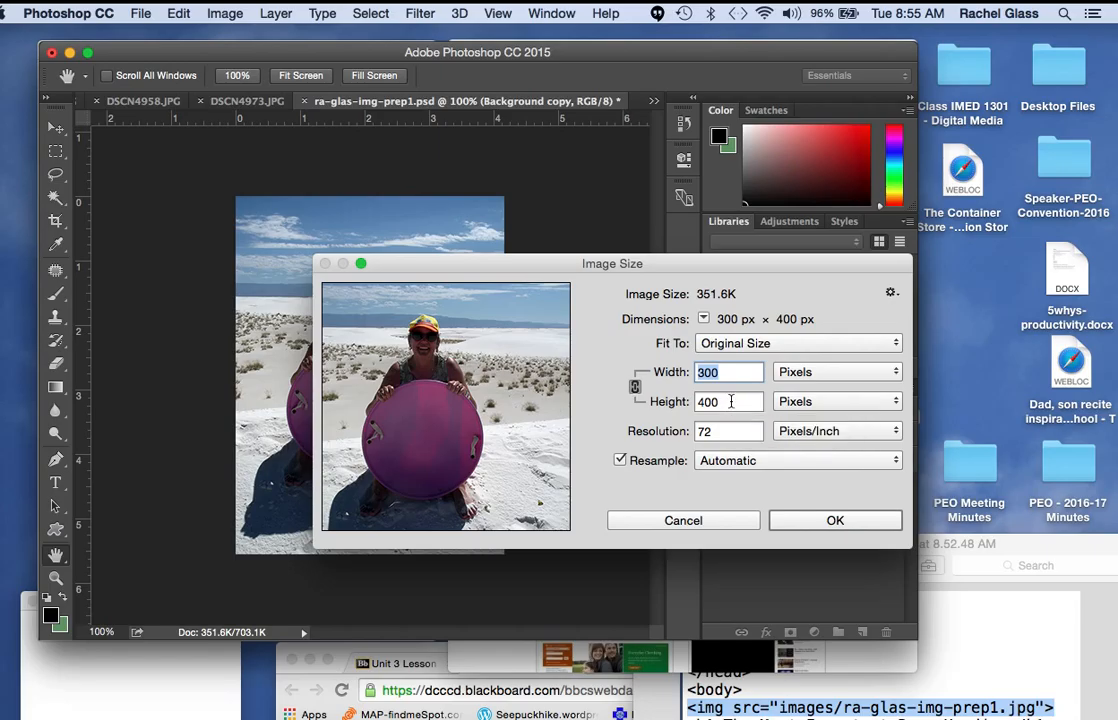
left_click(836, 370)
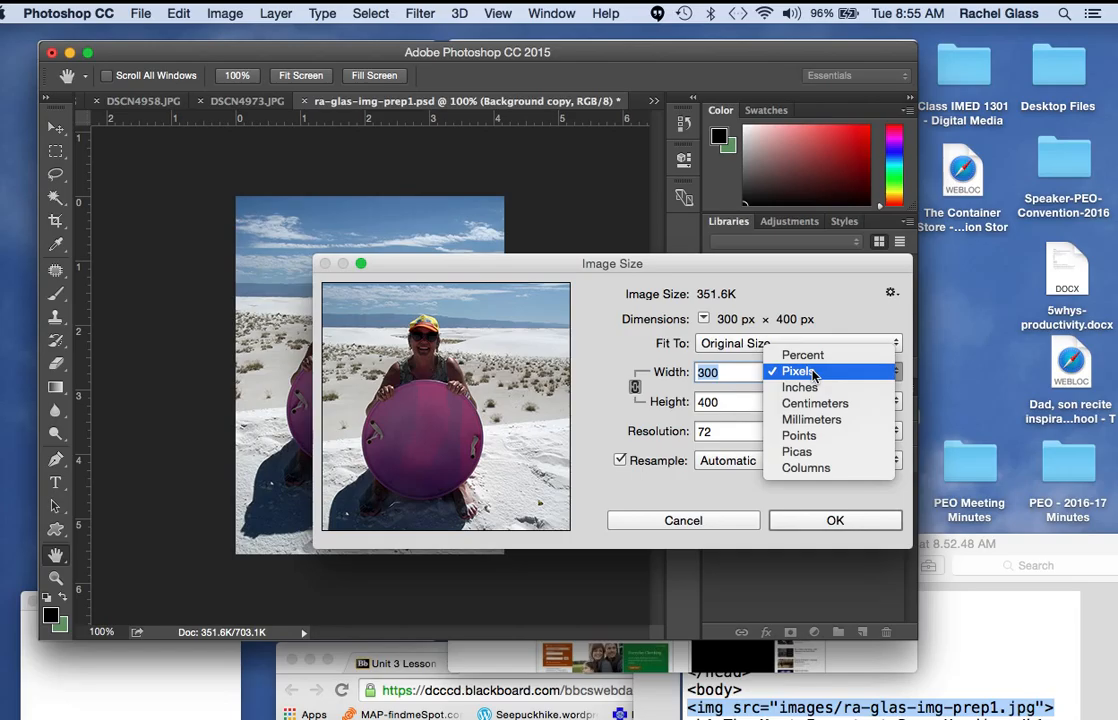
left_click(800, 388)
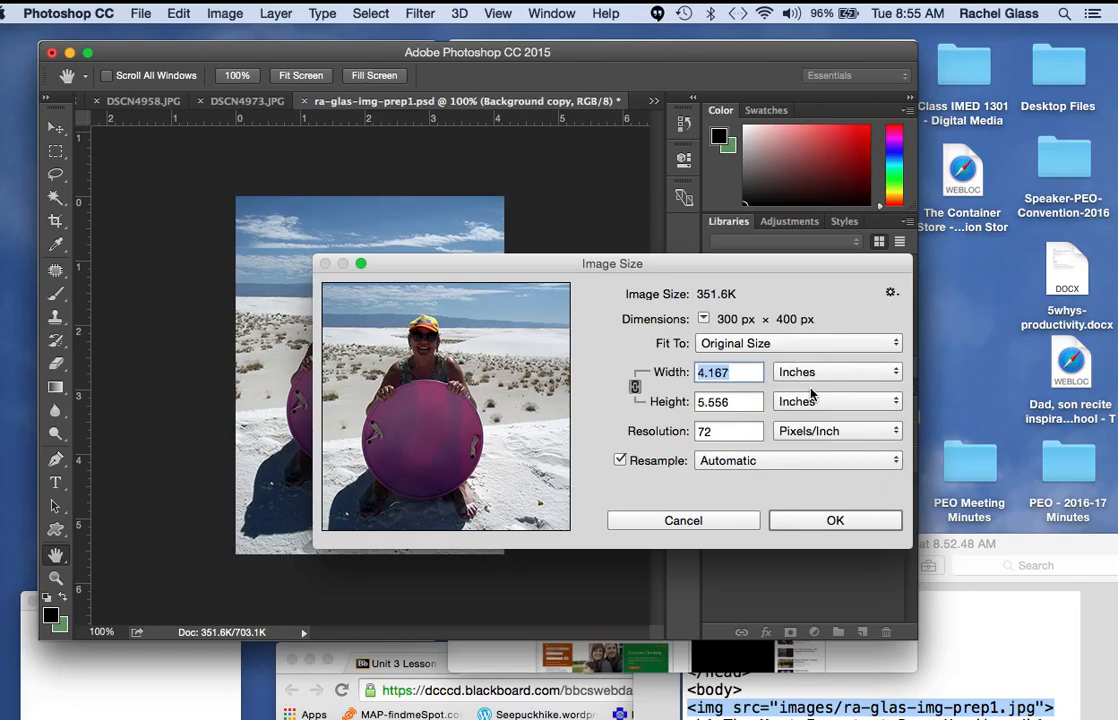
left_click(836, 372)
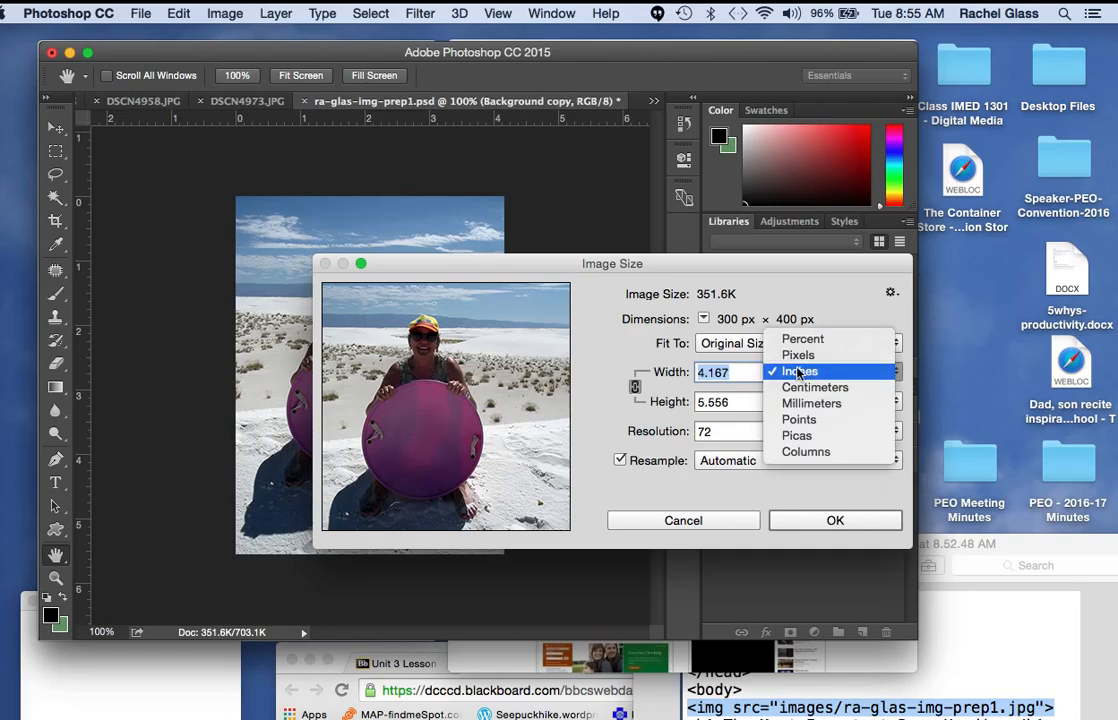
left_click(798, 356)
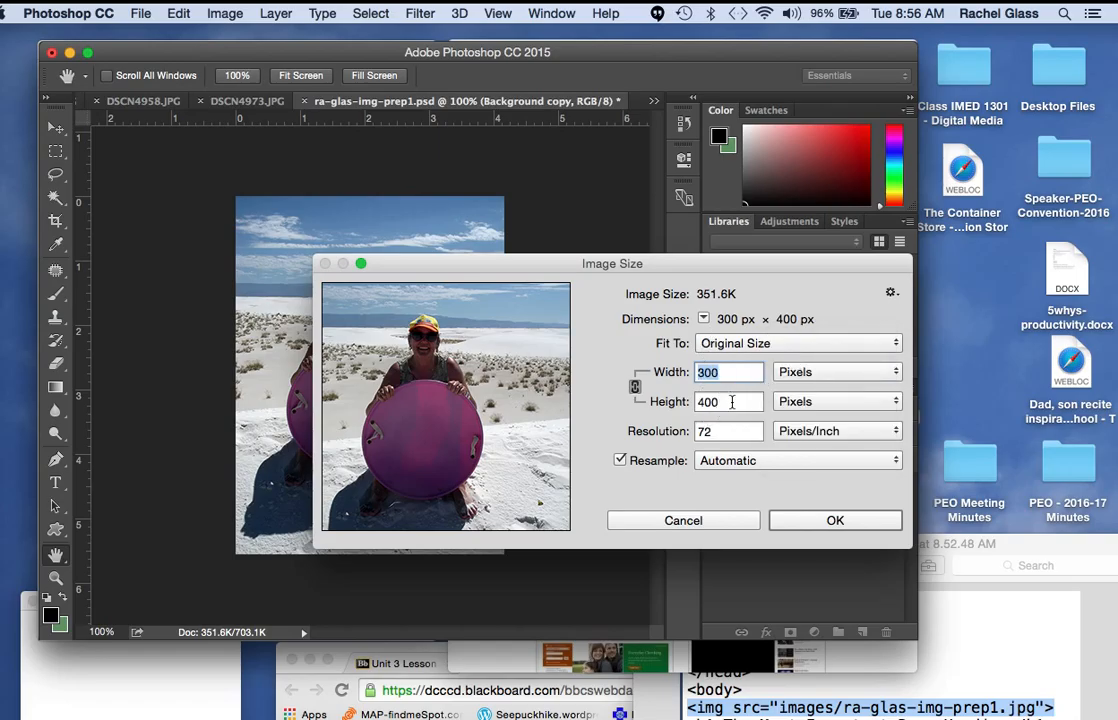
mouse_move(708, 400)
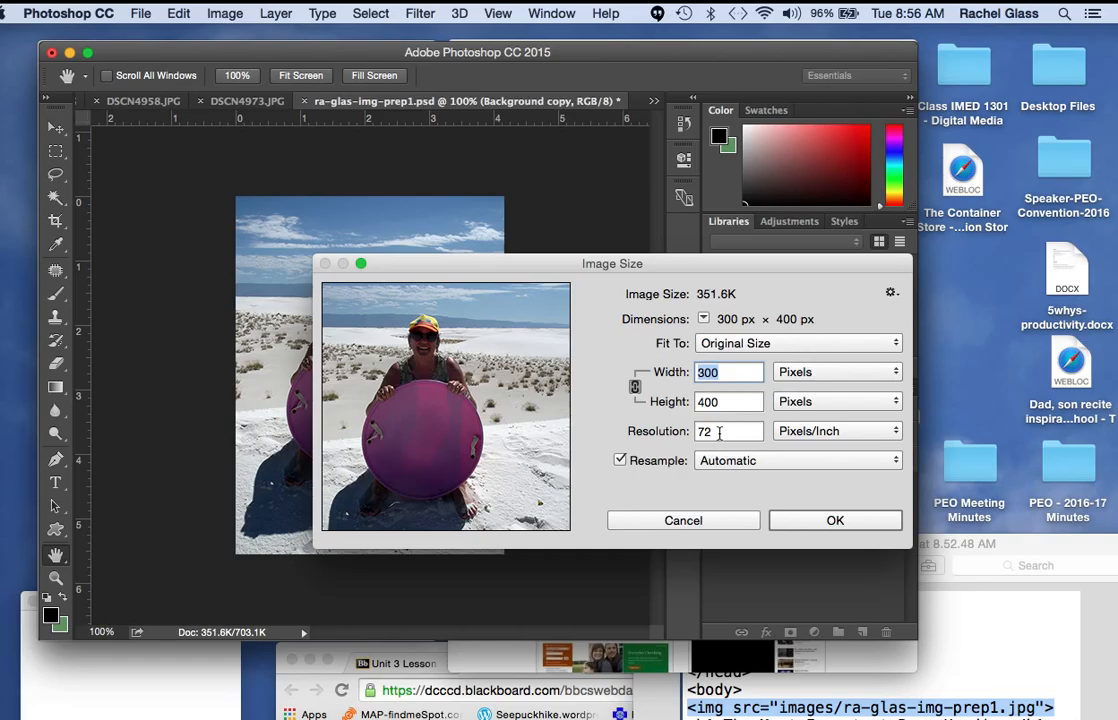
Inspect the 72 ppi resolution, accept Image Size unchanged, and move the Photoshop window right
left_click(728, 432)
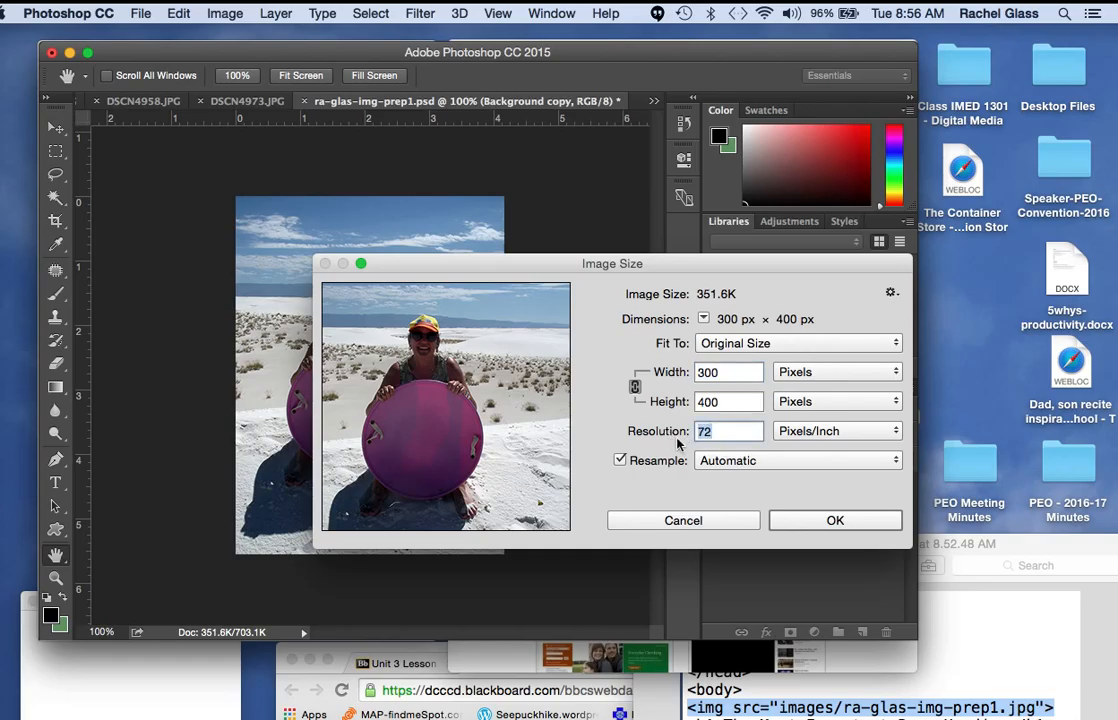
left_click(728, 432)
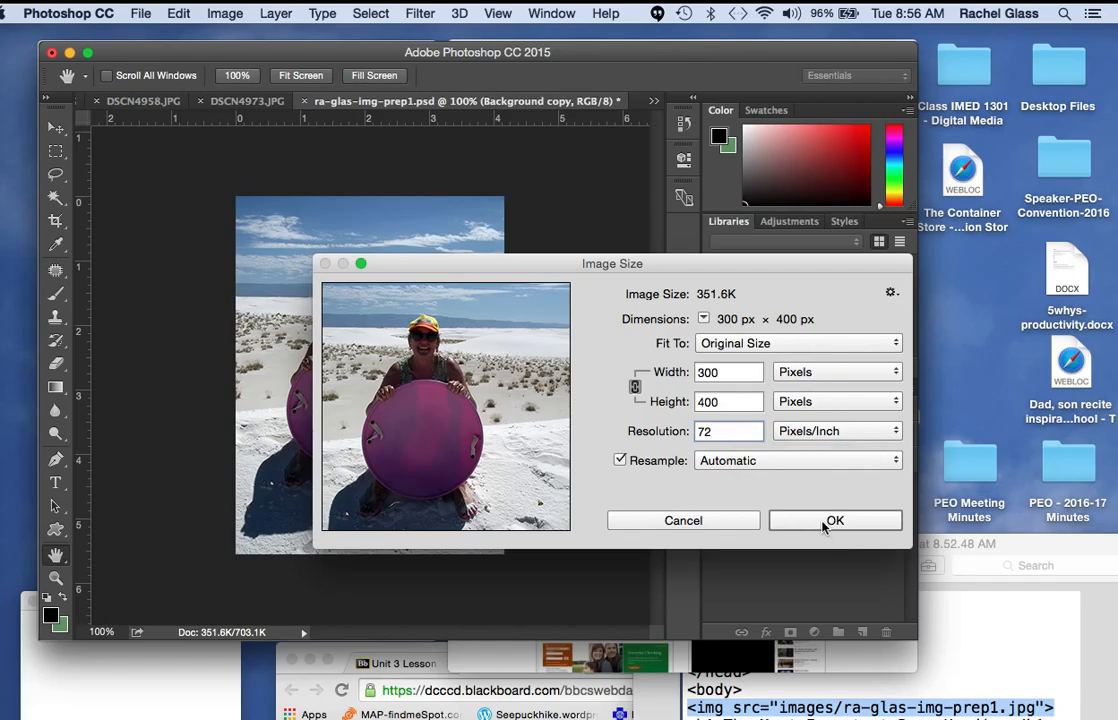
left_click(836, 520)
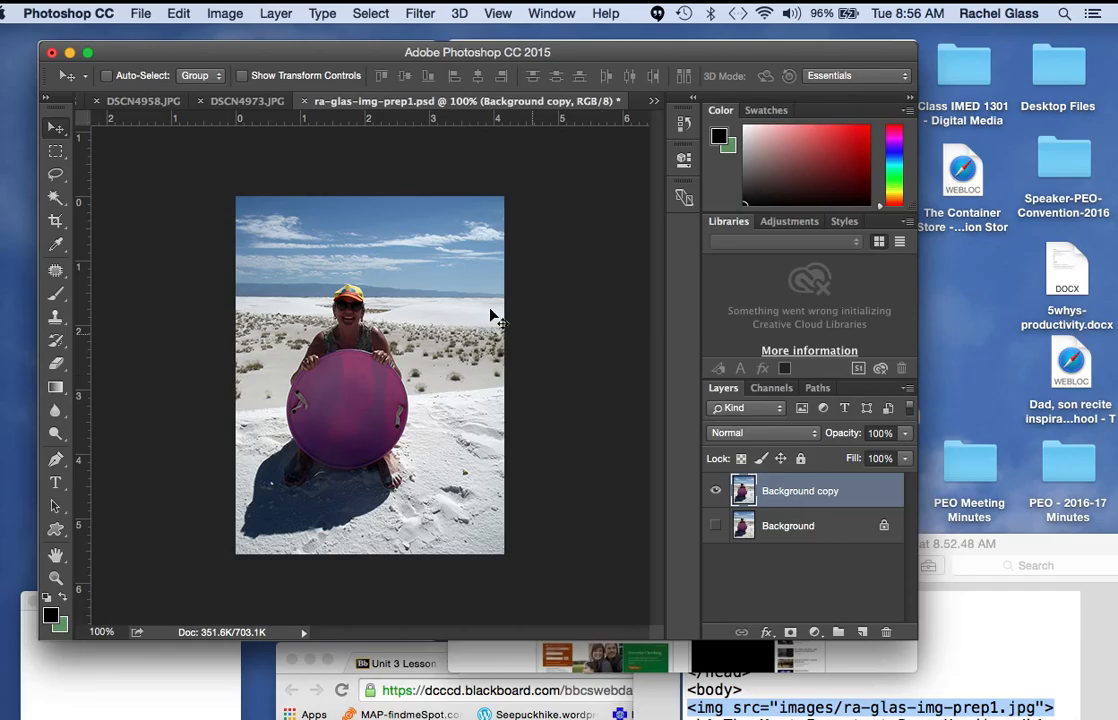
mouse_move(484, 260)
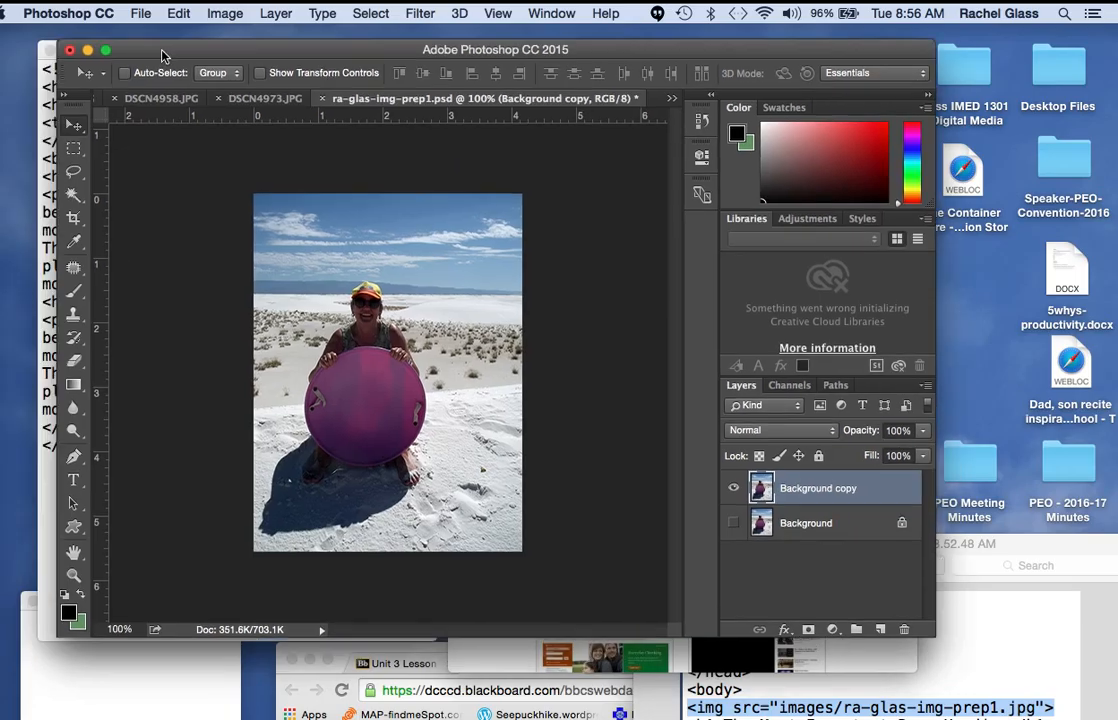
left_click_drag(164, 48, 604, 58)
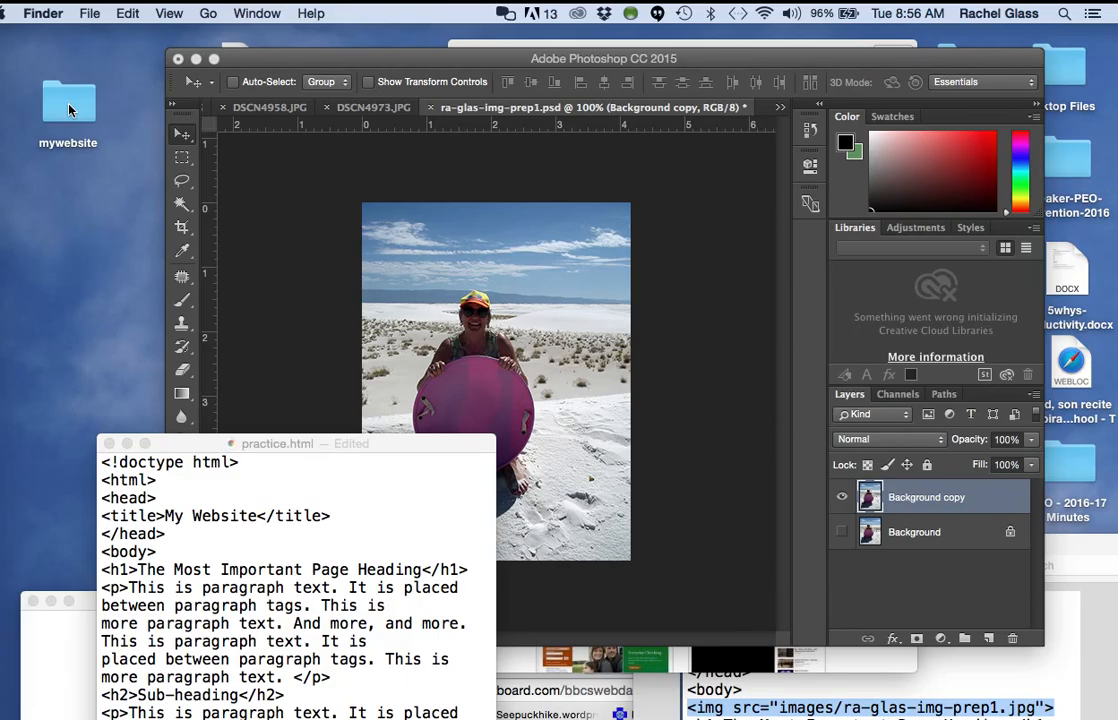
Browse mywebsite: practice.html, the assets PSD and images/ra-glas-img-prep1.jpg, then close the window
double_click(68, 104)
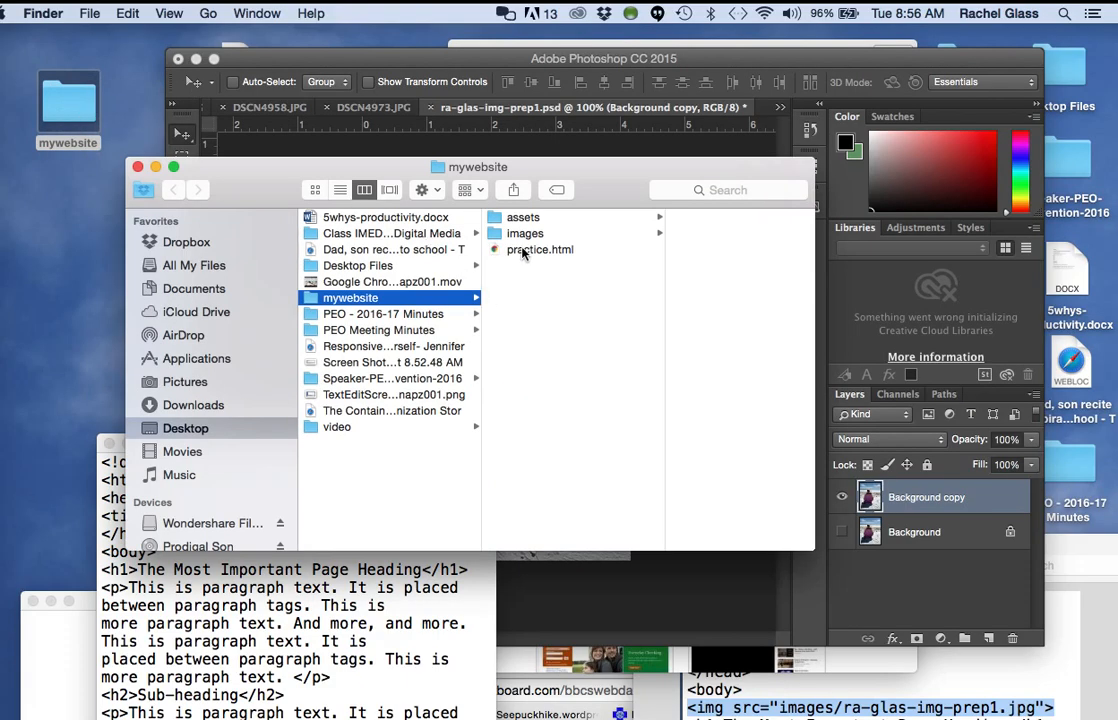
left_click(540, 248)
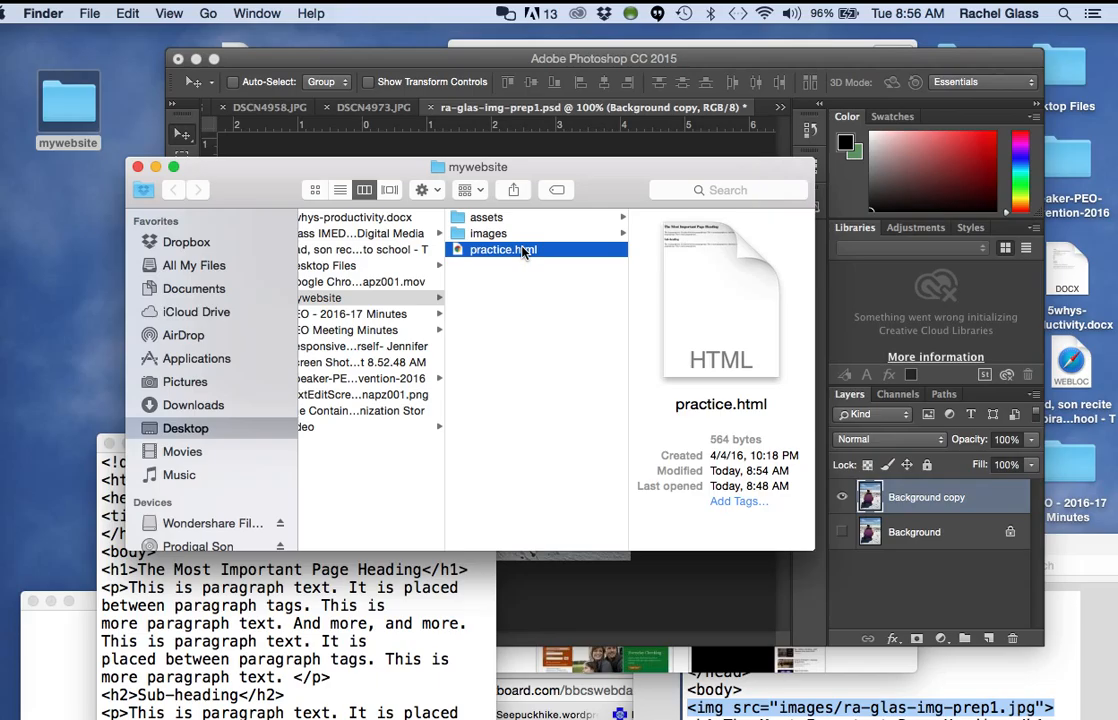
mouse_move(556, 170)
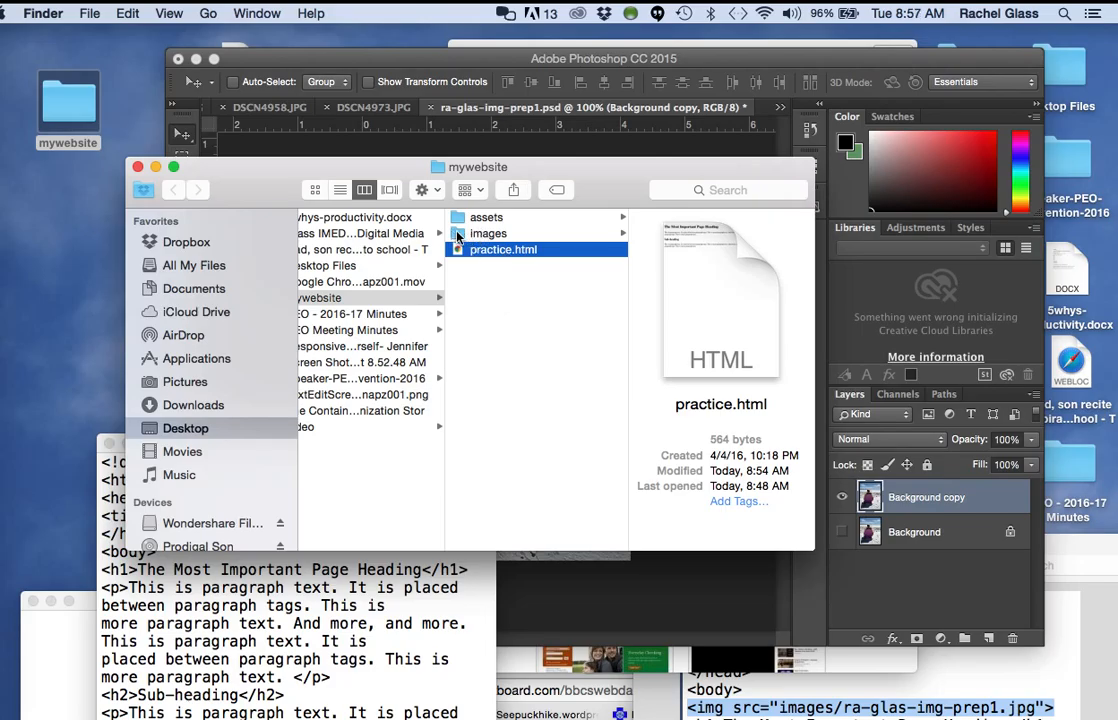
mouse_move(460, 220)
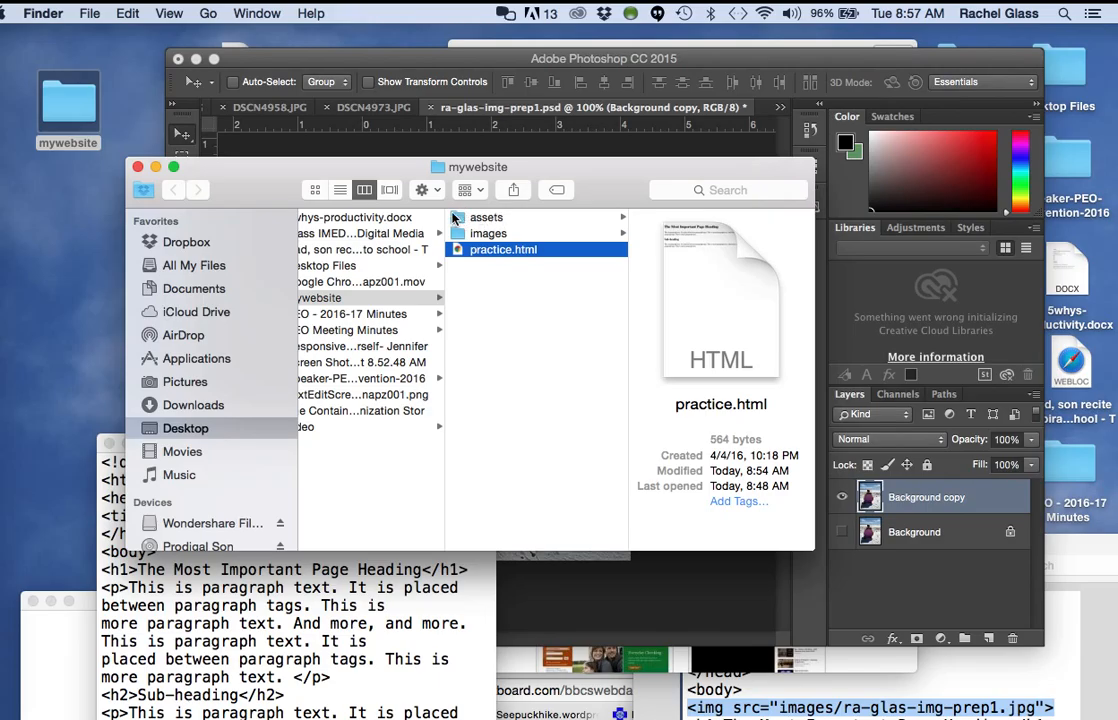
left_click(486, 216)
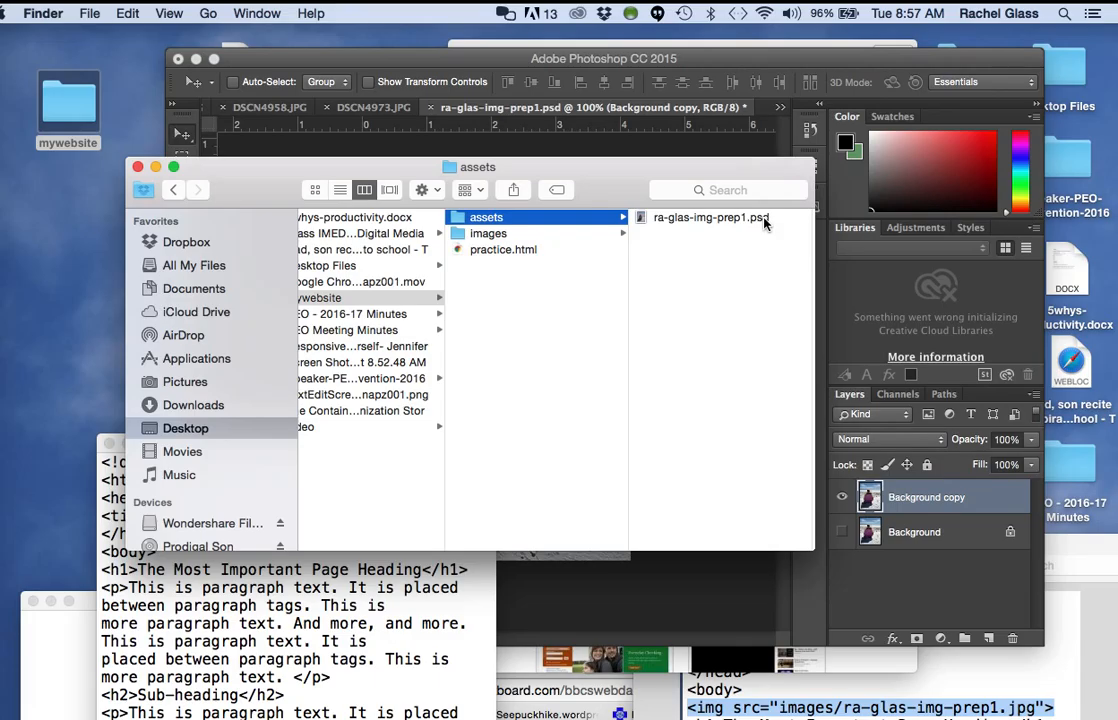
mouse_move(764, 232)
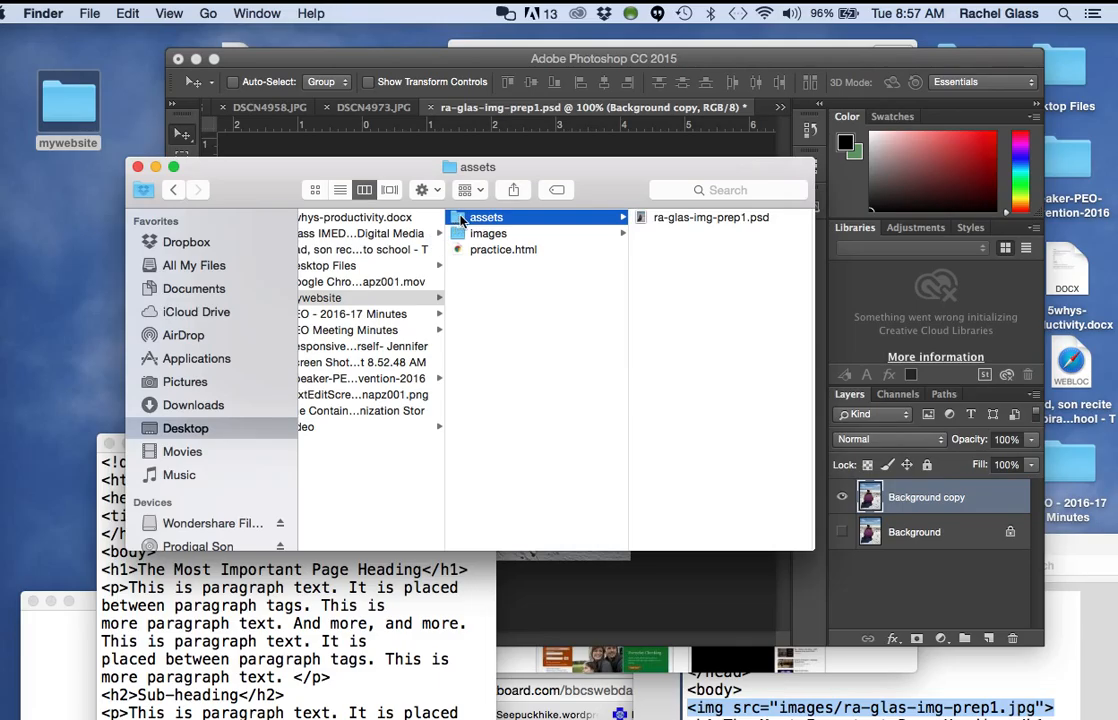
mouse_move(464, 220)
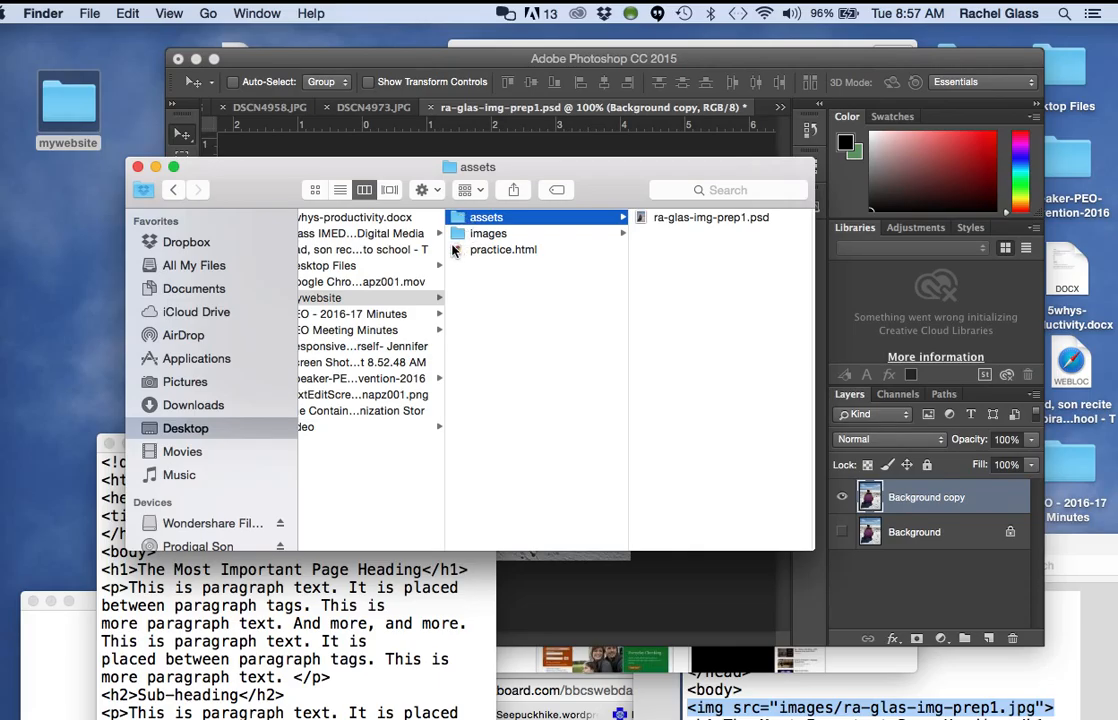
mouse_move(456, 244)
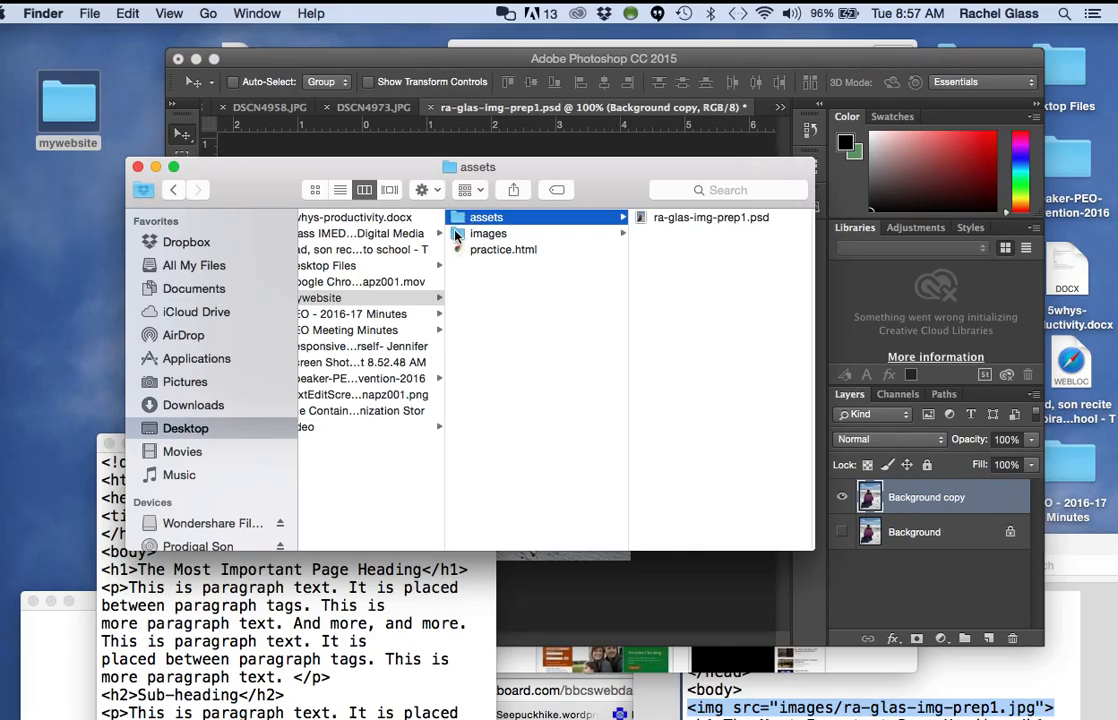
left_click(488, 232)
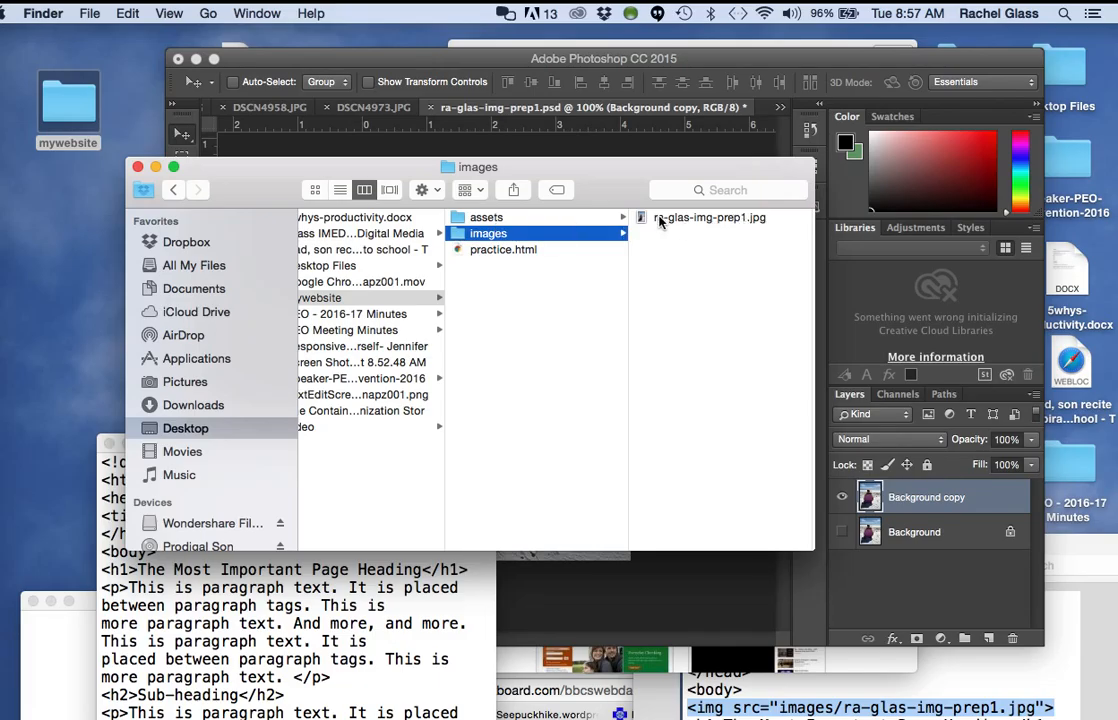
mouse_move(764, 218)
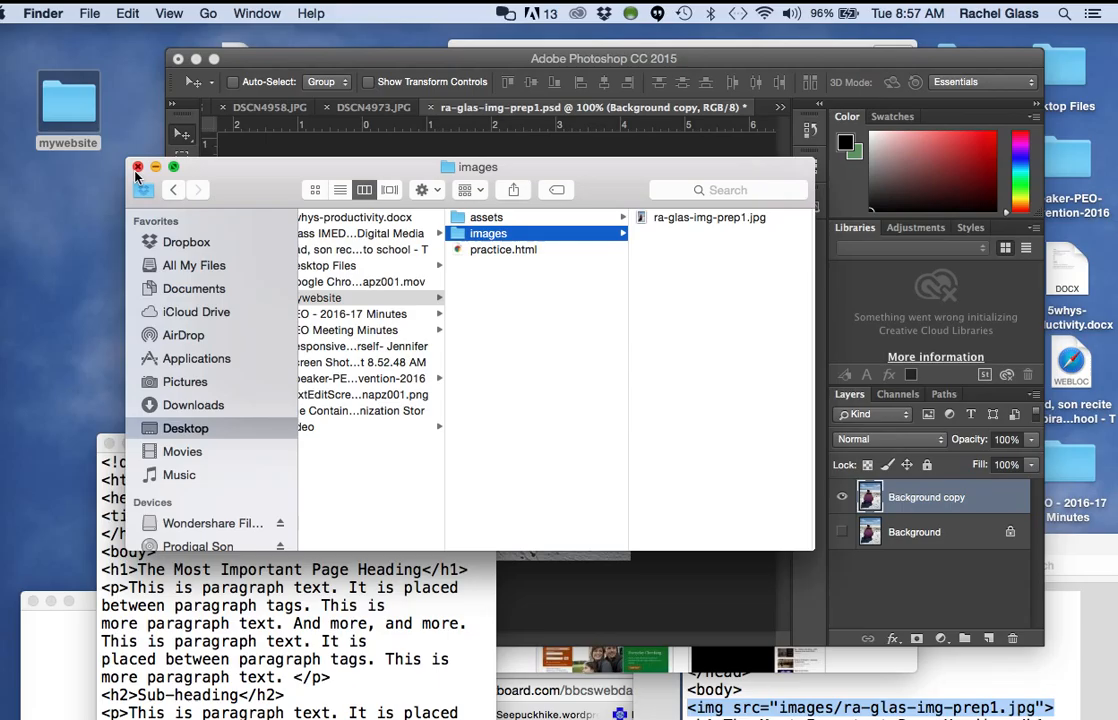
left_click(138, 168)
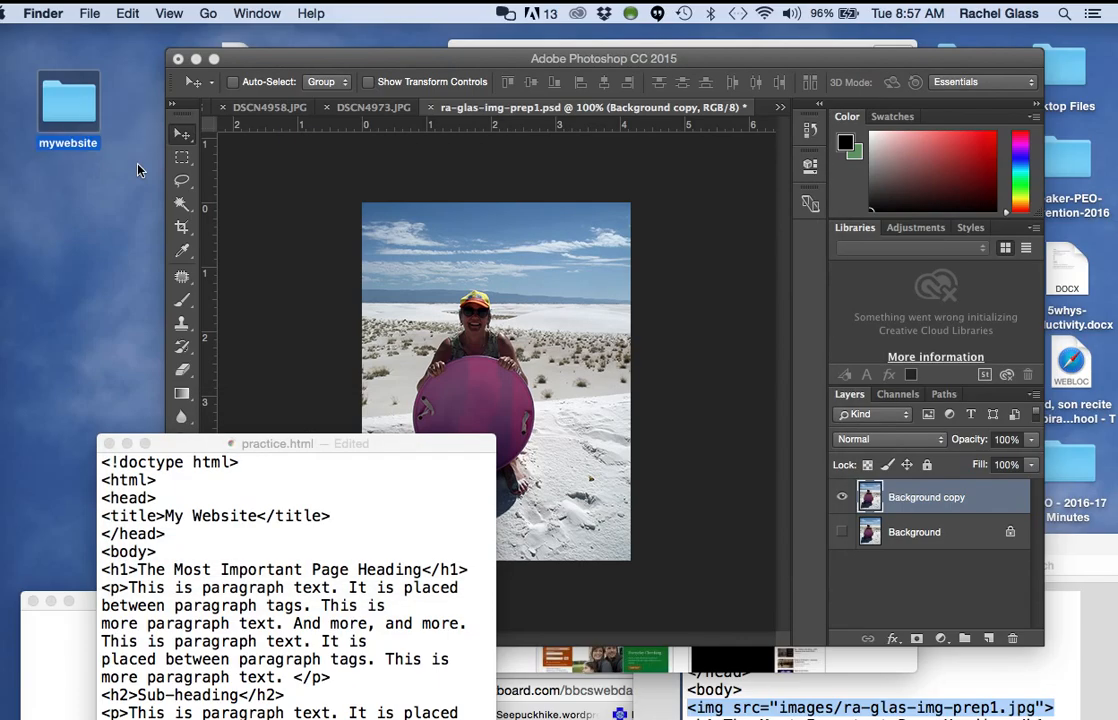
mouse_move(324, 444)
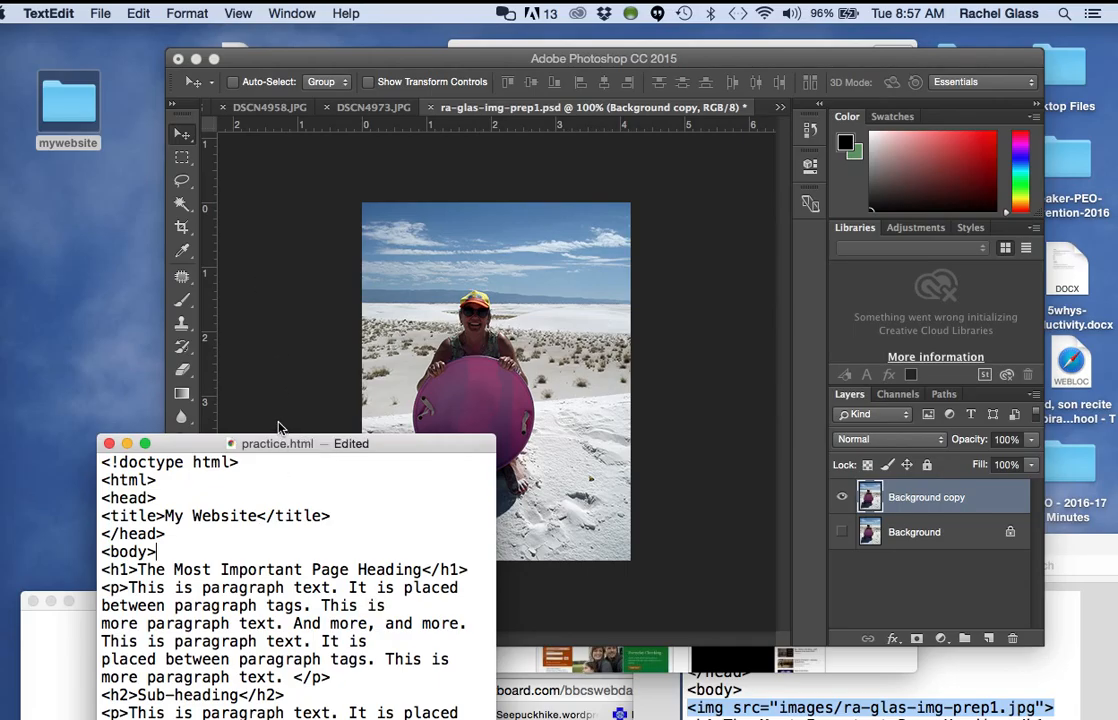
mouse_move(388, 452)
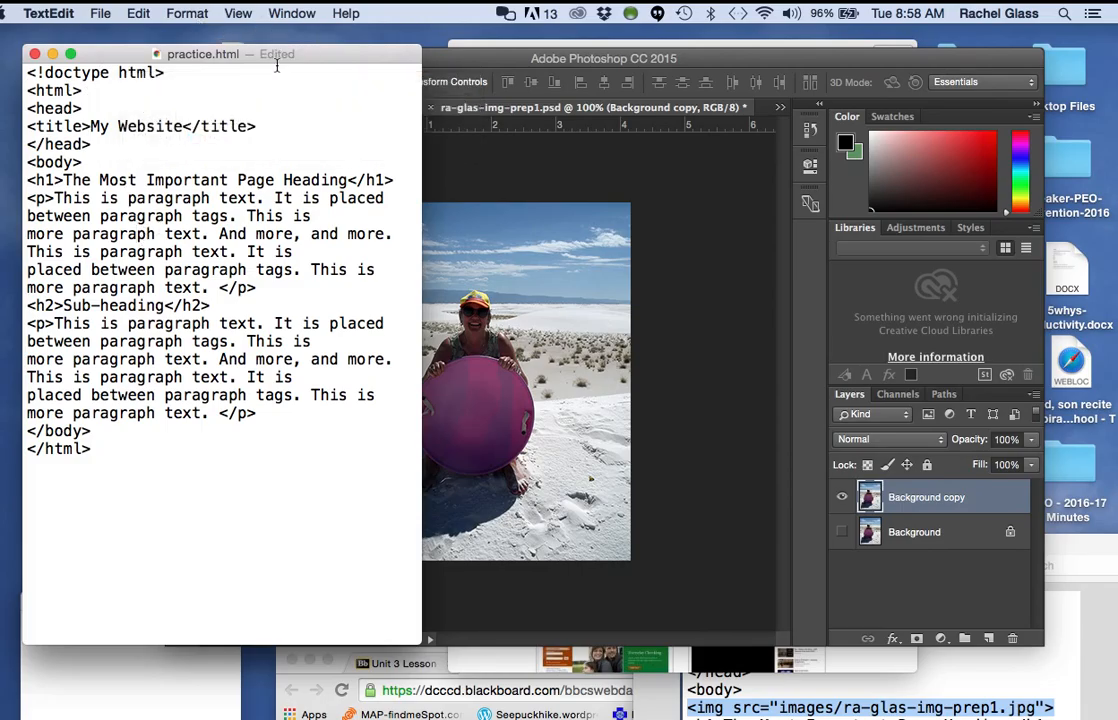
mouse_move(484, 48)
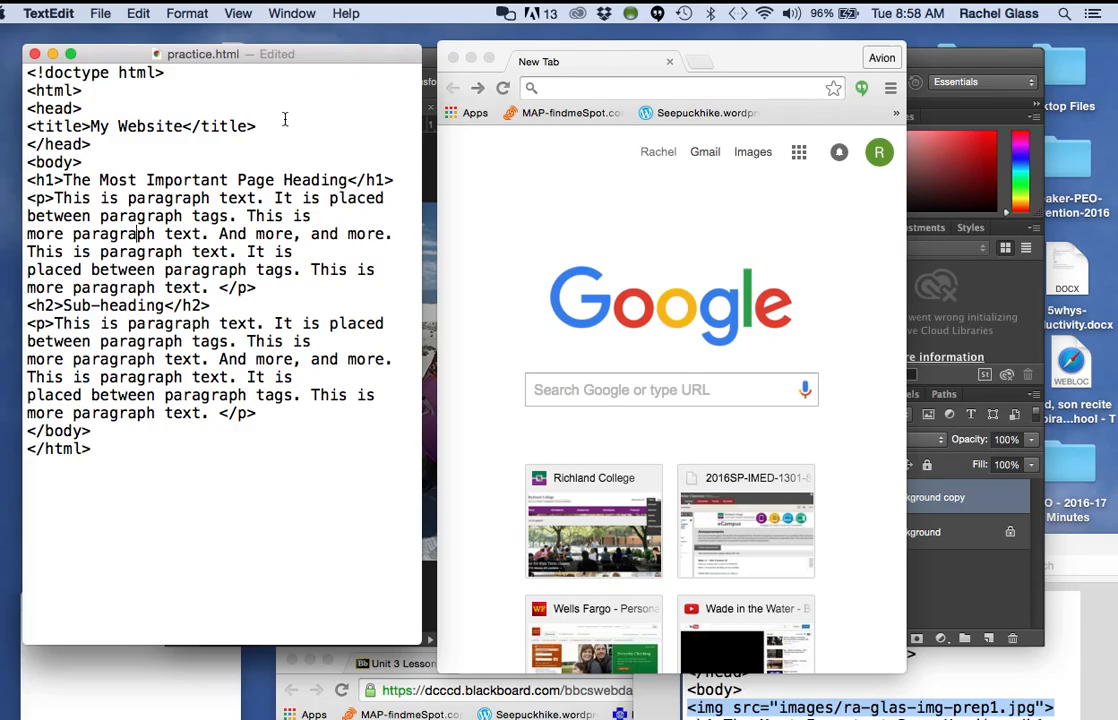
mouse_move(504, 174)
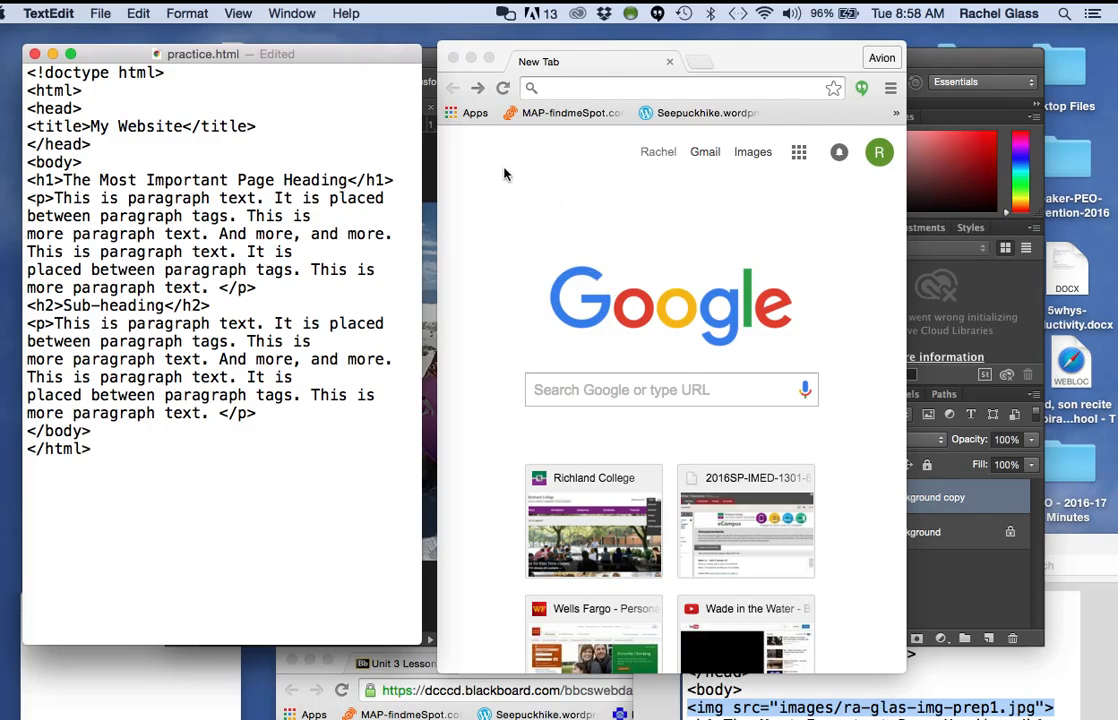
mouse_move(512, 178)
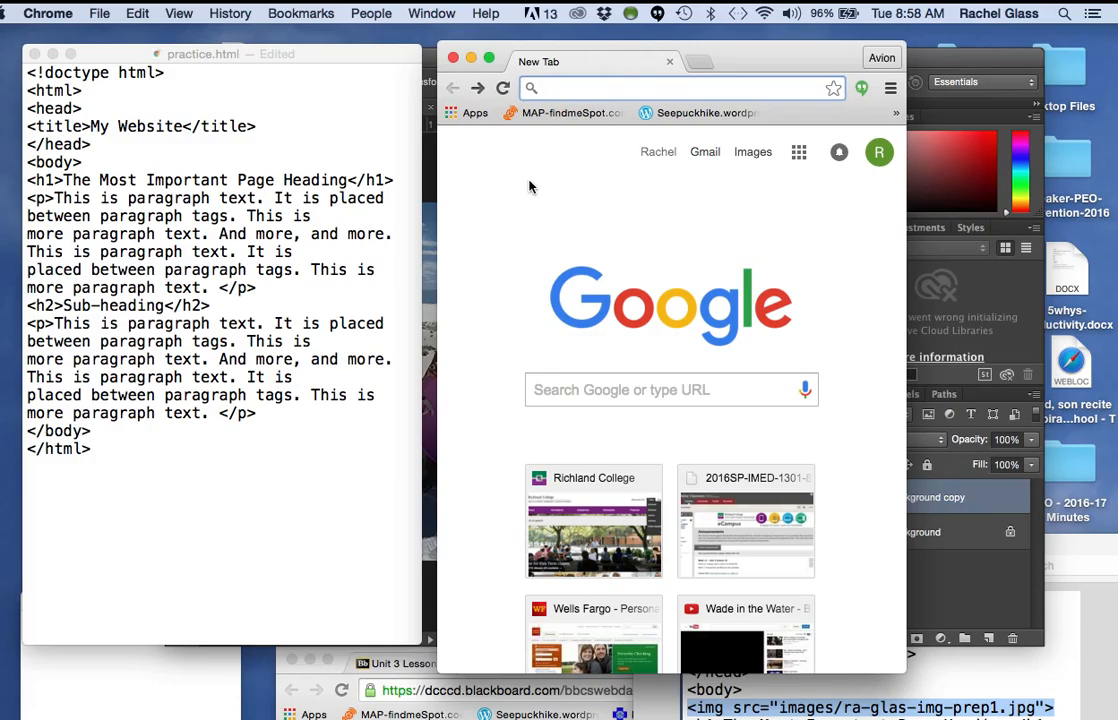
mouse_move(284, 8)
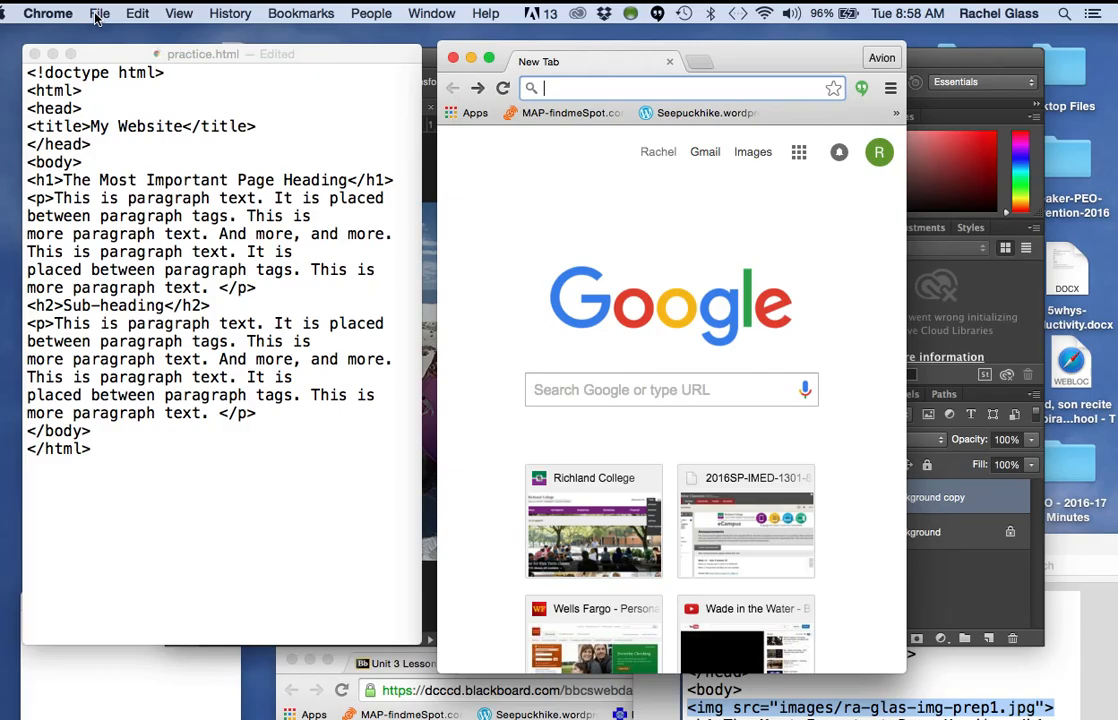
Open practice.html from the mywebsite folder in Chrome via File > Open File
left_click(100, 12)
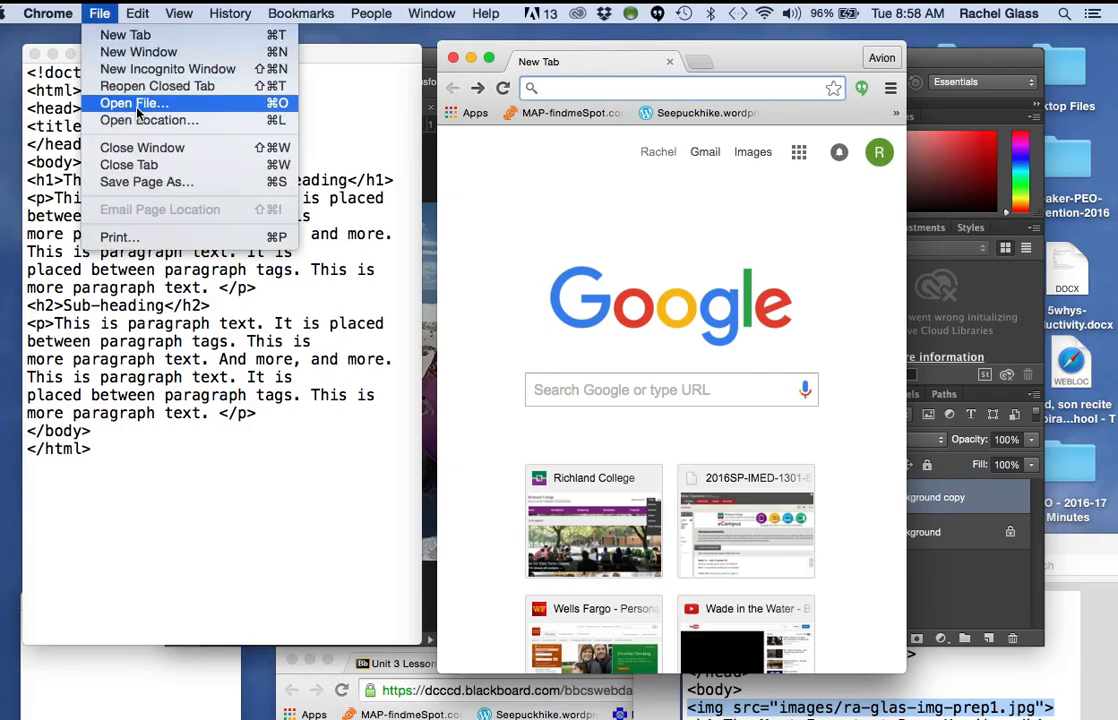
left_click(134, 104)
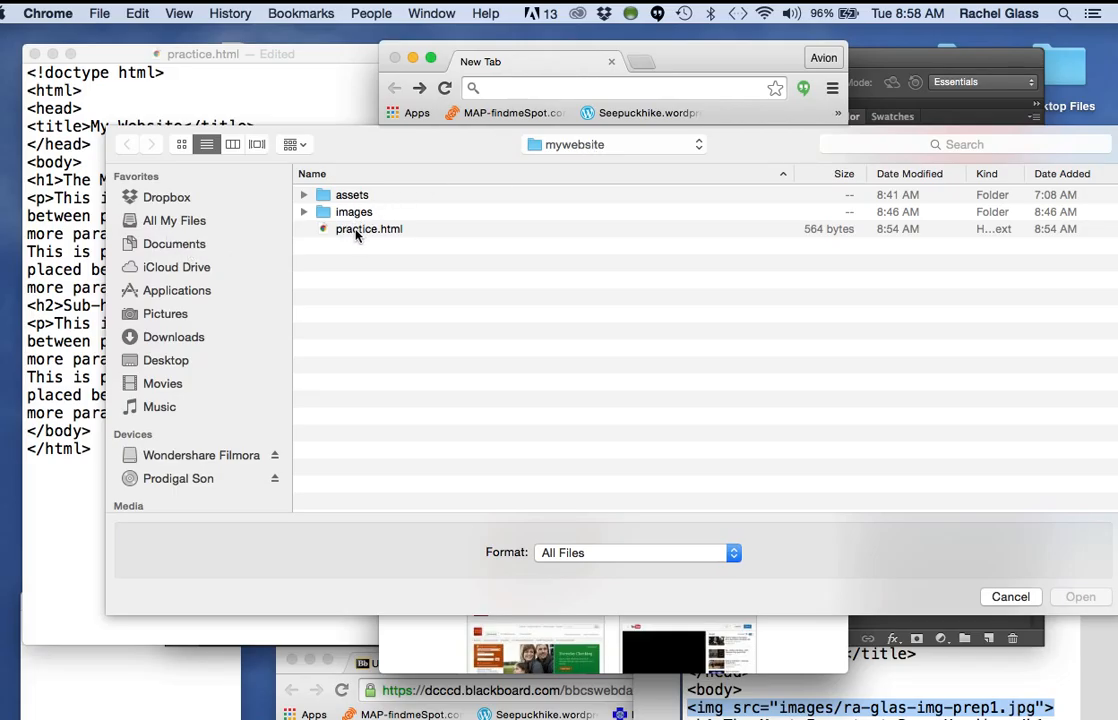
left_click(368, 228)
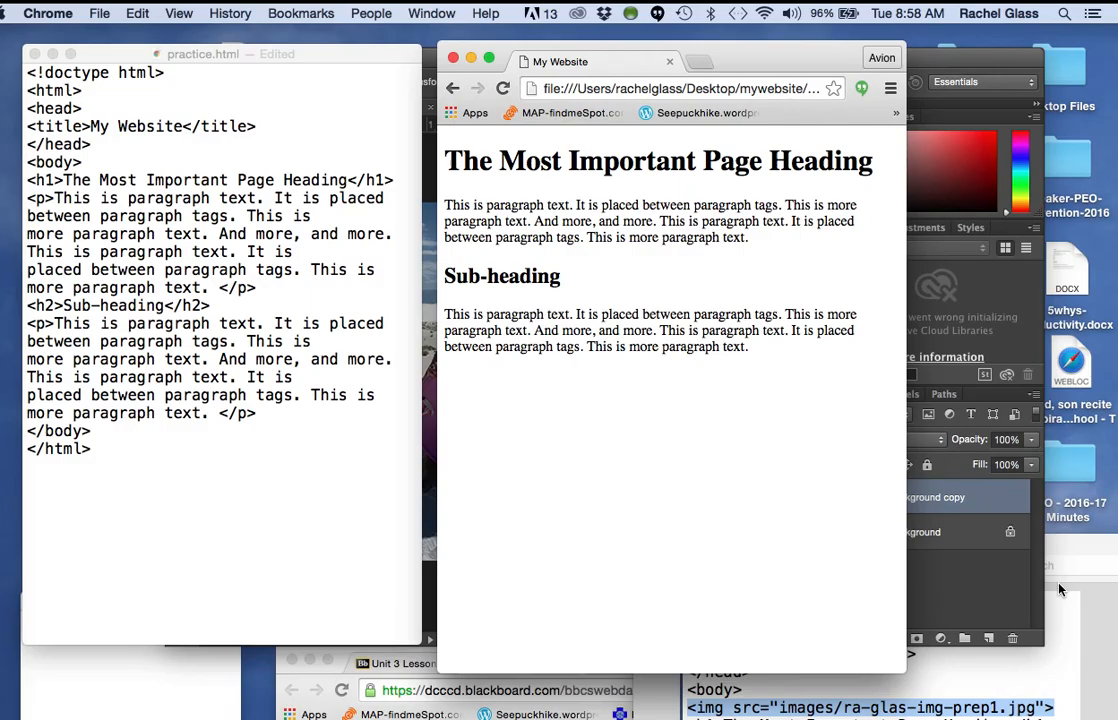
mouse_move(664, 402)
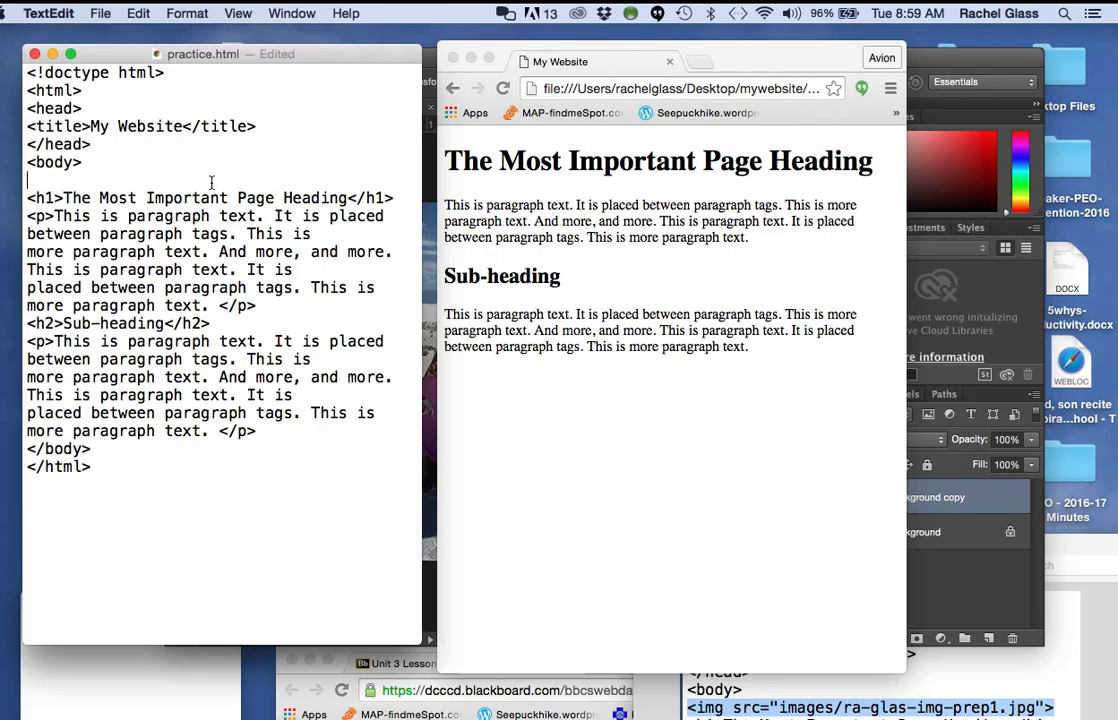
Write <img src=""> on a new line after <body> and select that line
type("<")
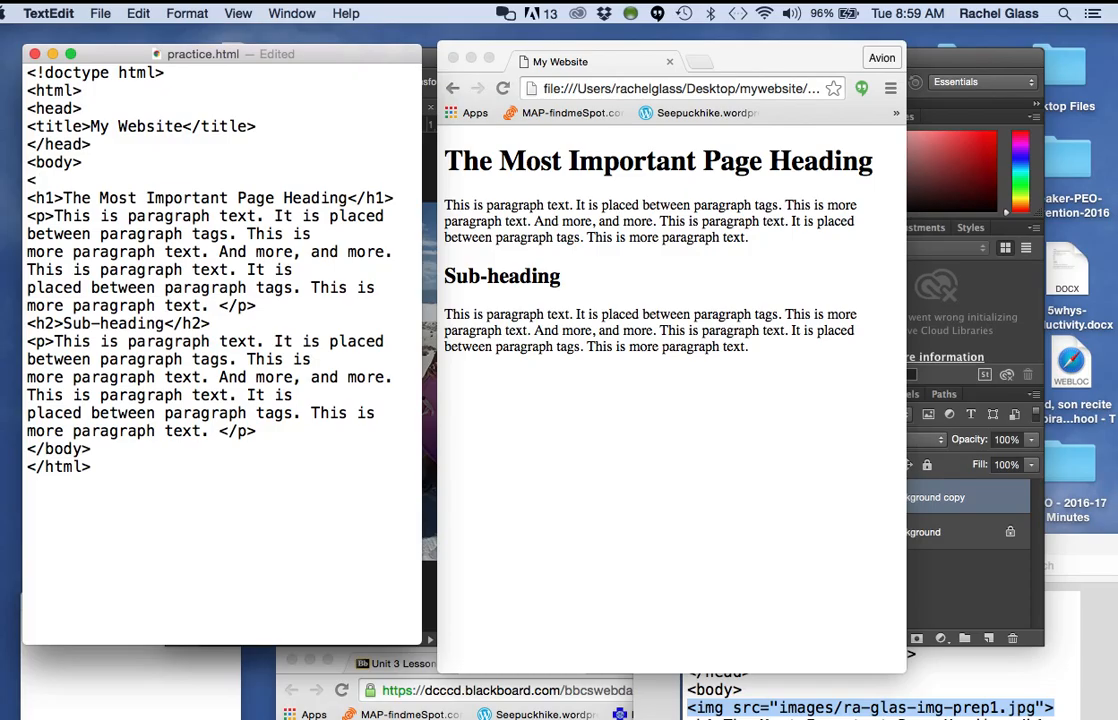
type("img")
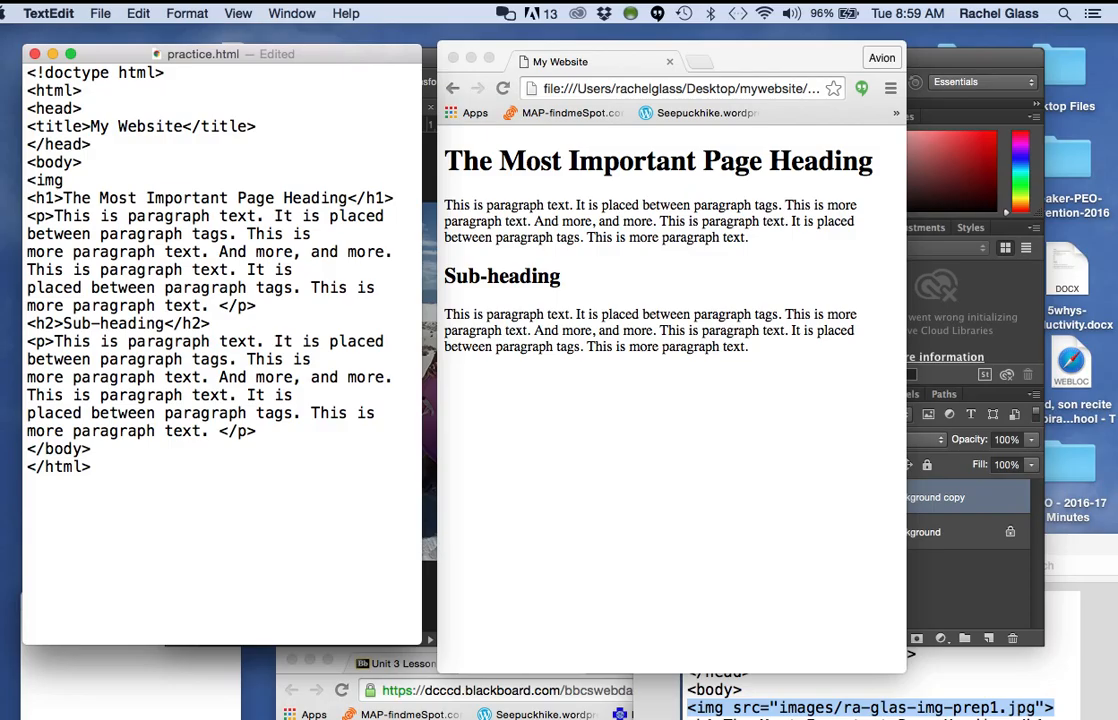
type("s")
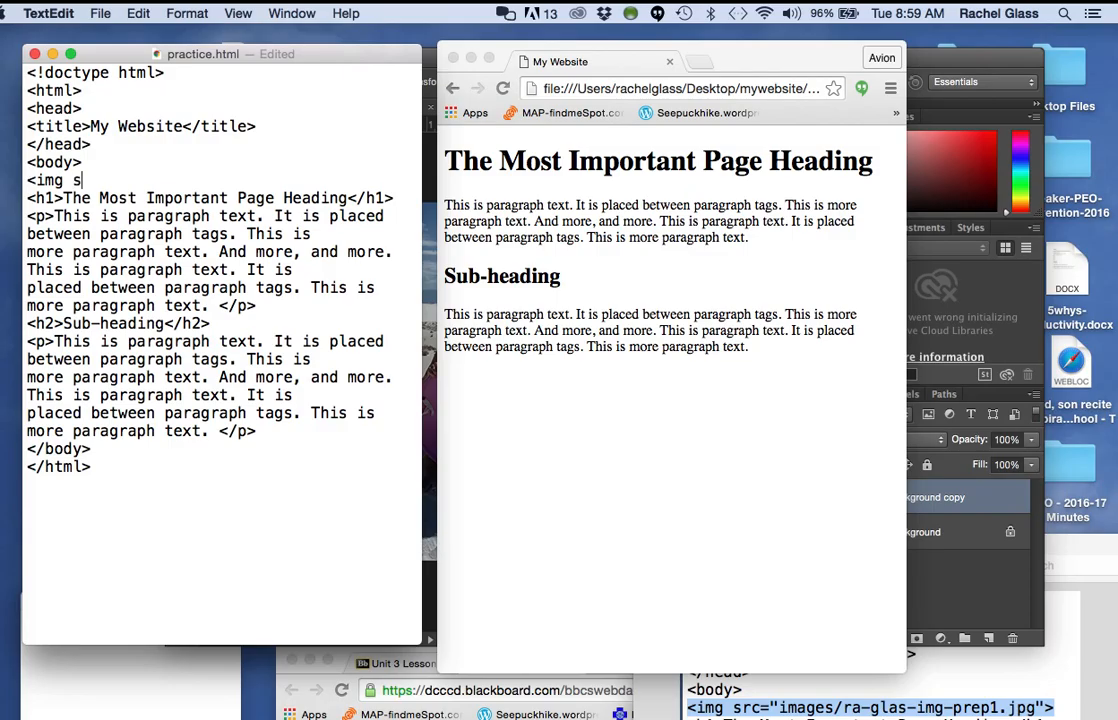
type("rc")
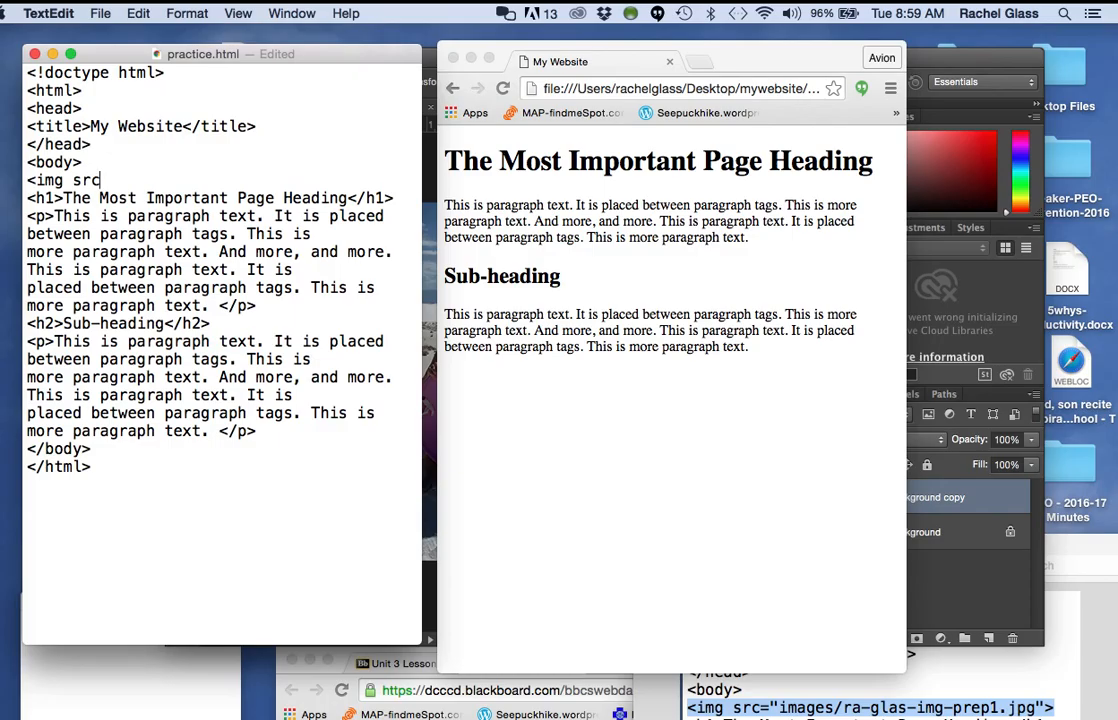
type("=\"")
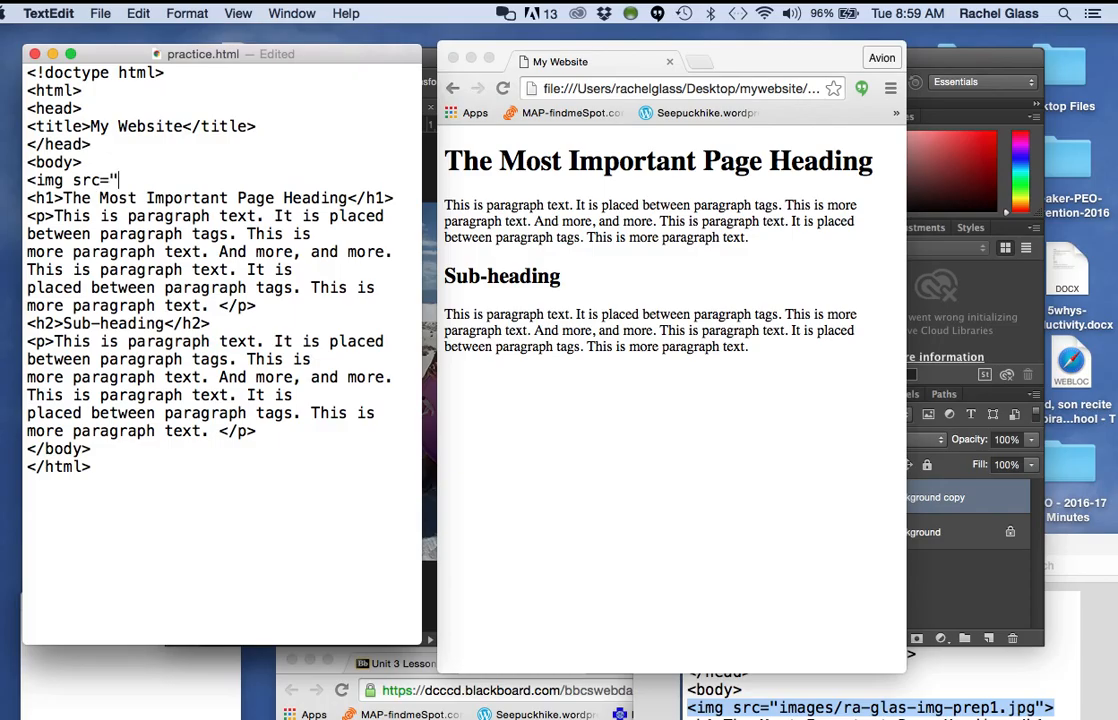
type("\">")
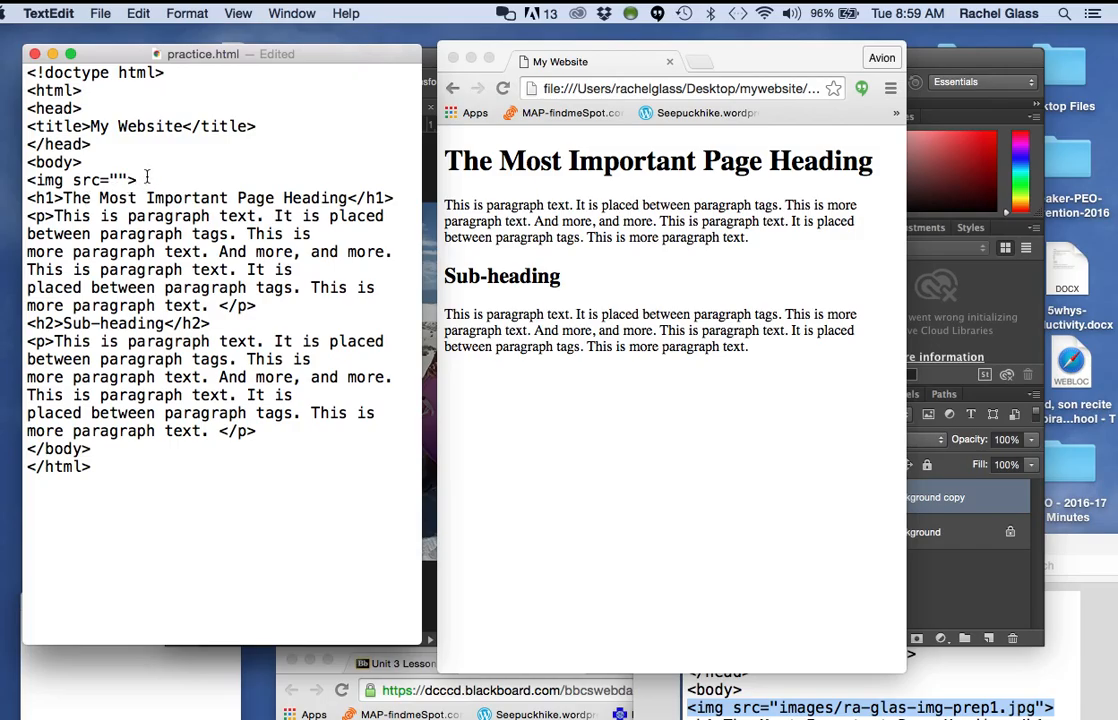
triple_click(80, 180)
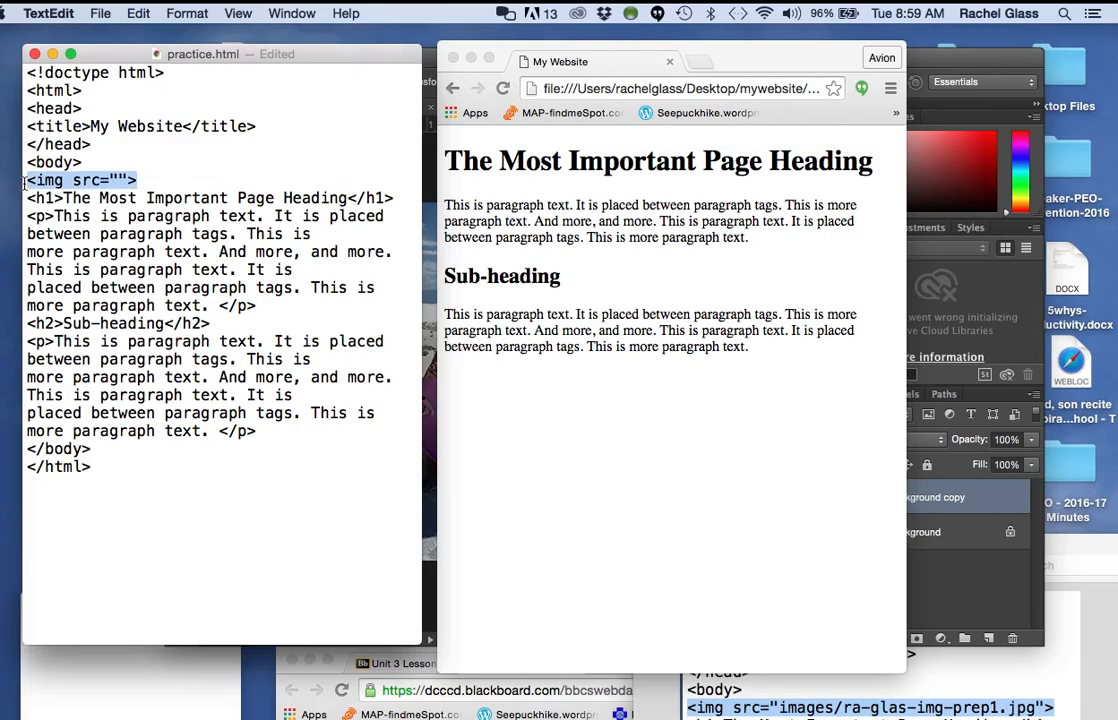
type("i")
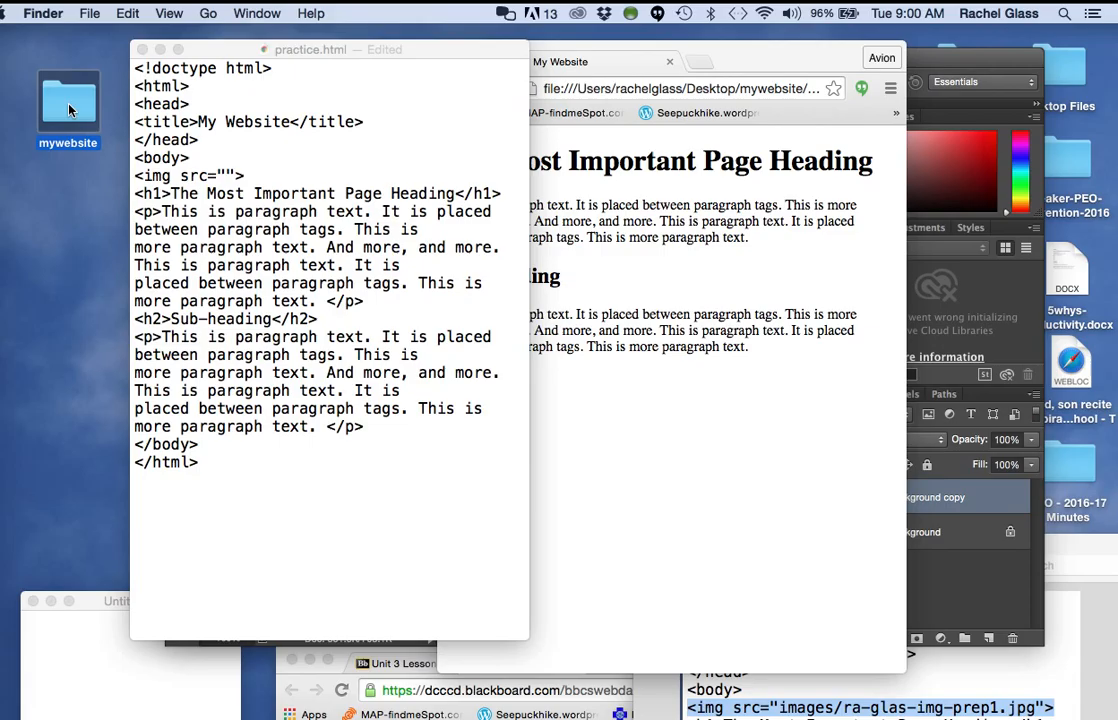
Shrink the mywebsite Finder window beside the code, show its images folder, and return to the editor
double_click(68, 102)
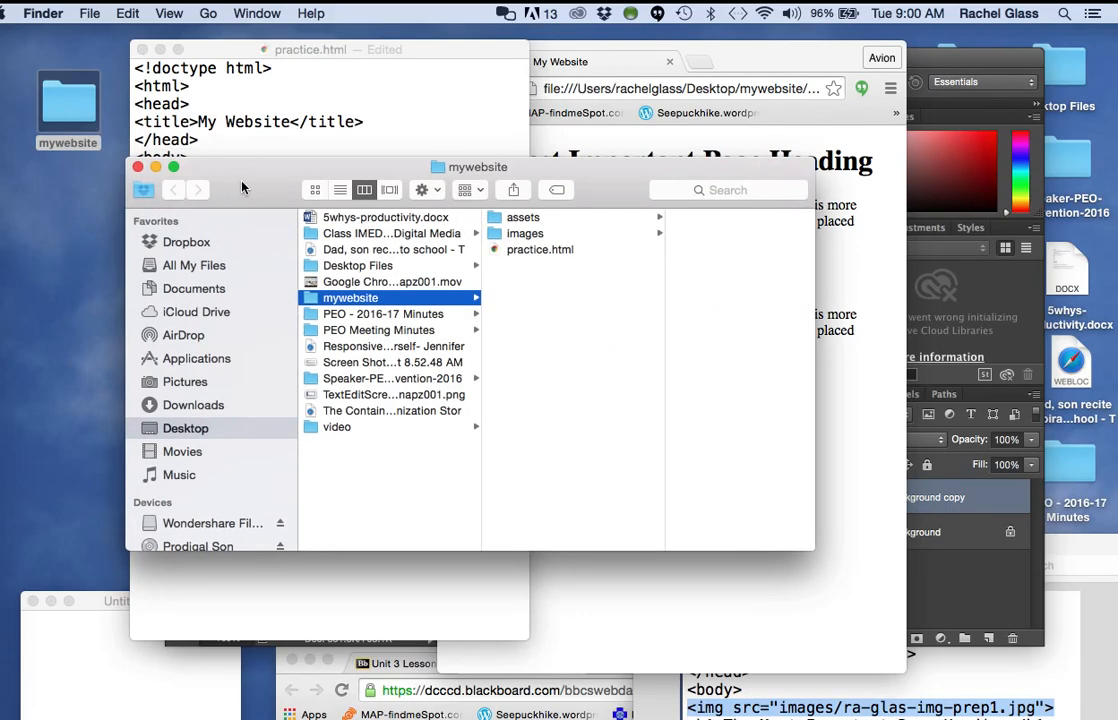
left_click_drag(810, 548, 672, 544)
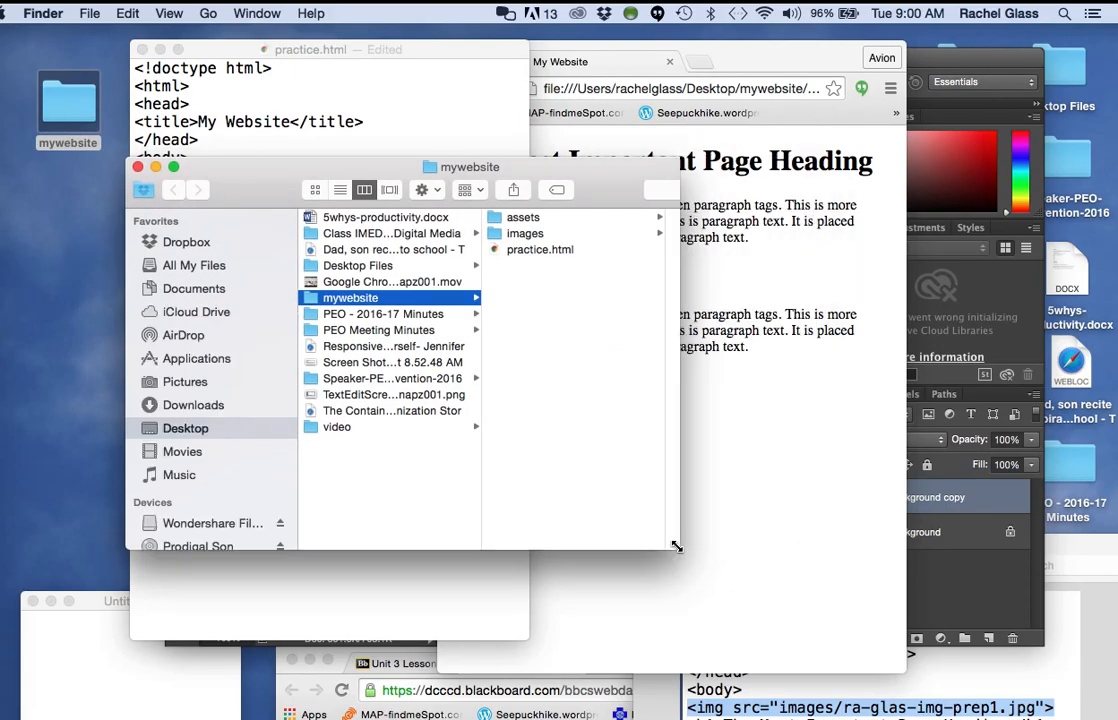
left_click_drag(676, 544, 616, 544)
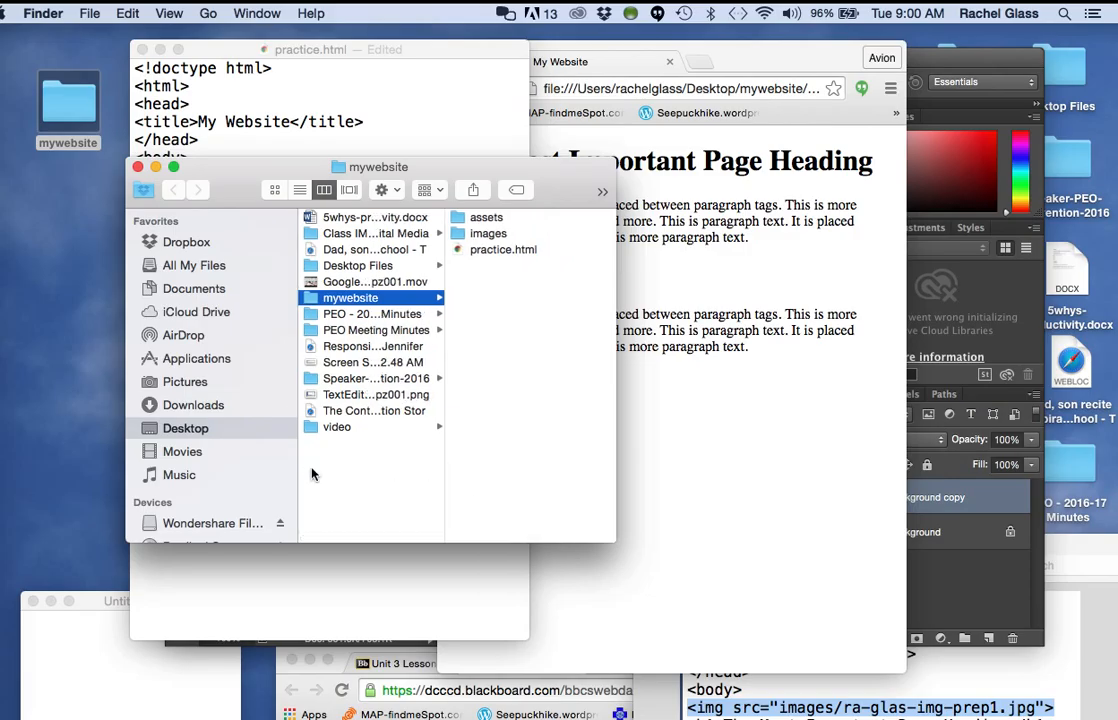
mouse_move(438, 168)
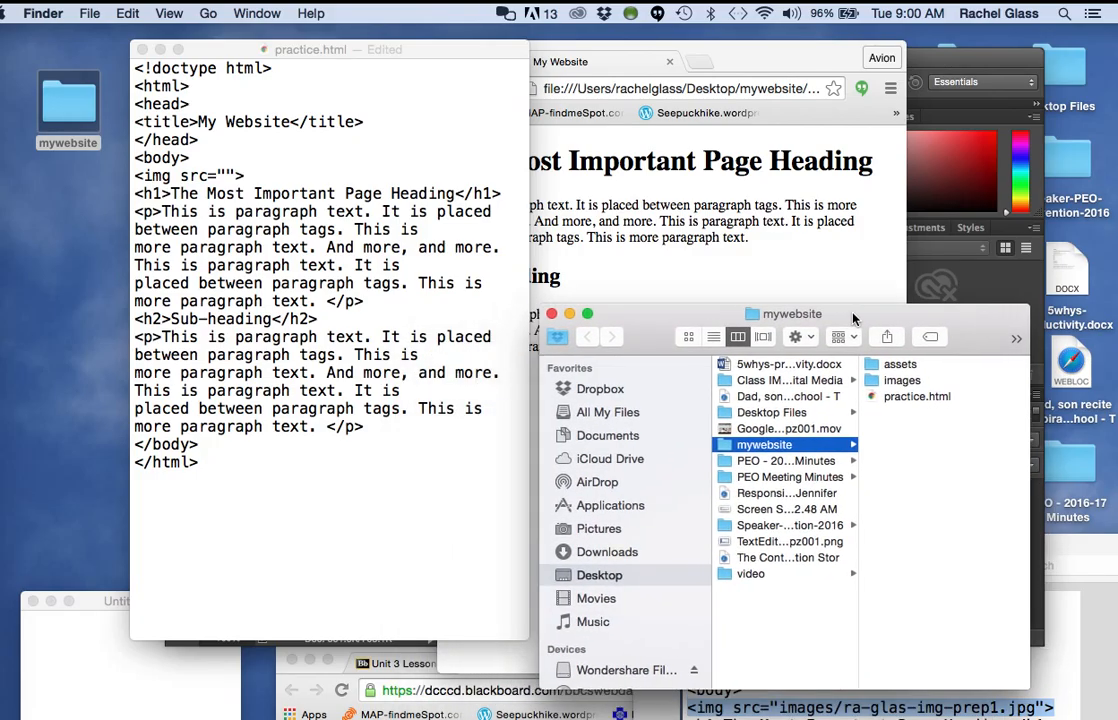
mouse_move(870, 380)
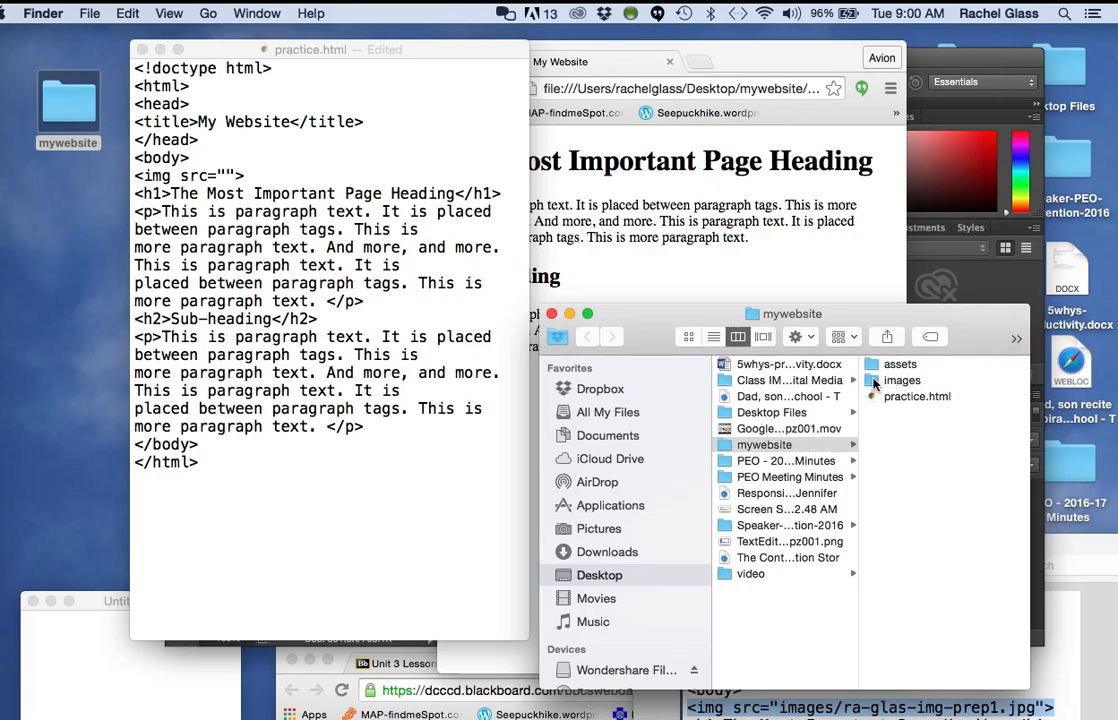
left_click(900, 380)
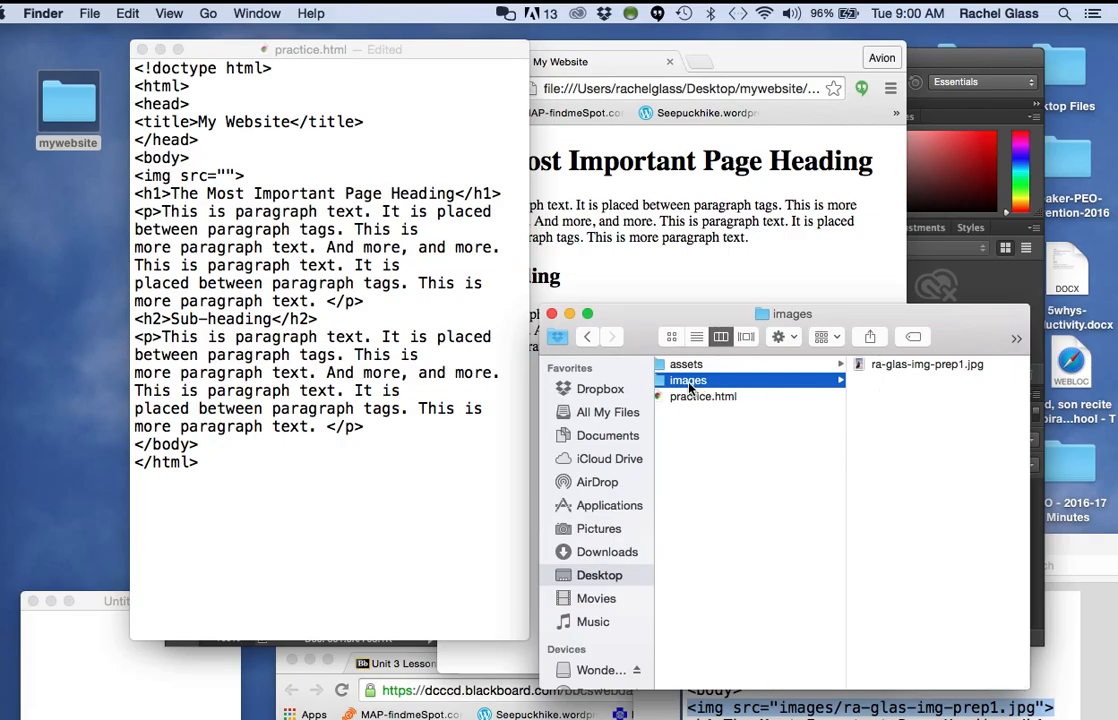
mouse_move(716, 476)
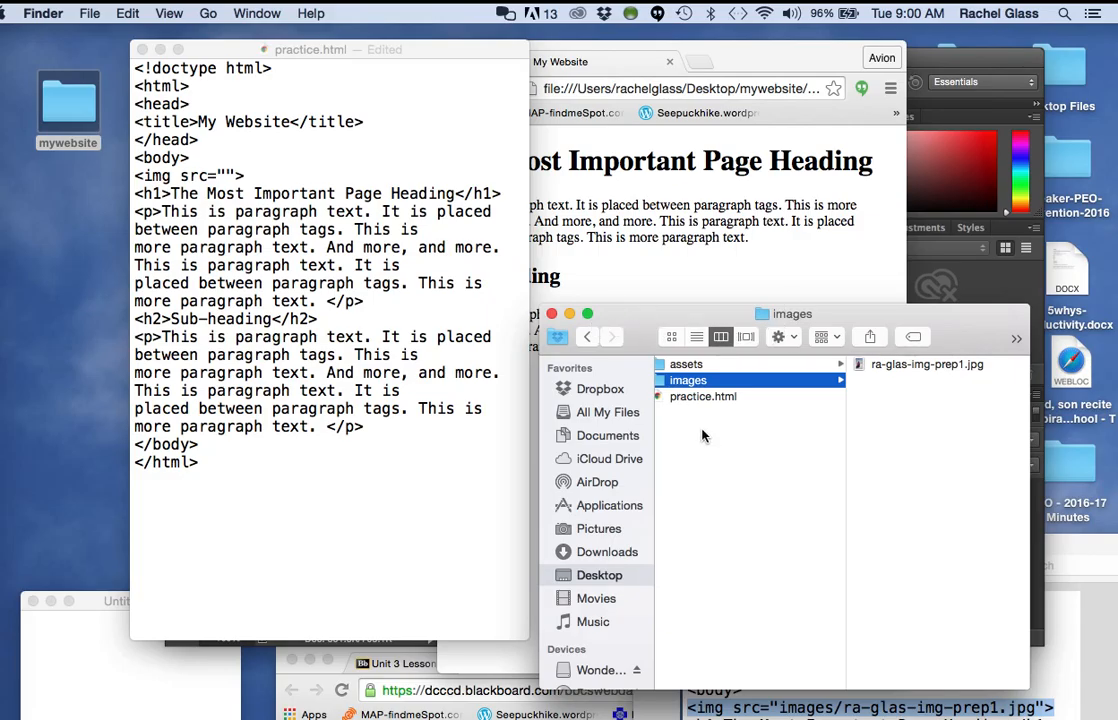
mouse_move(740, 452)
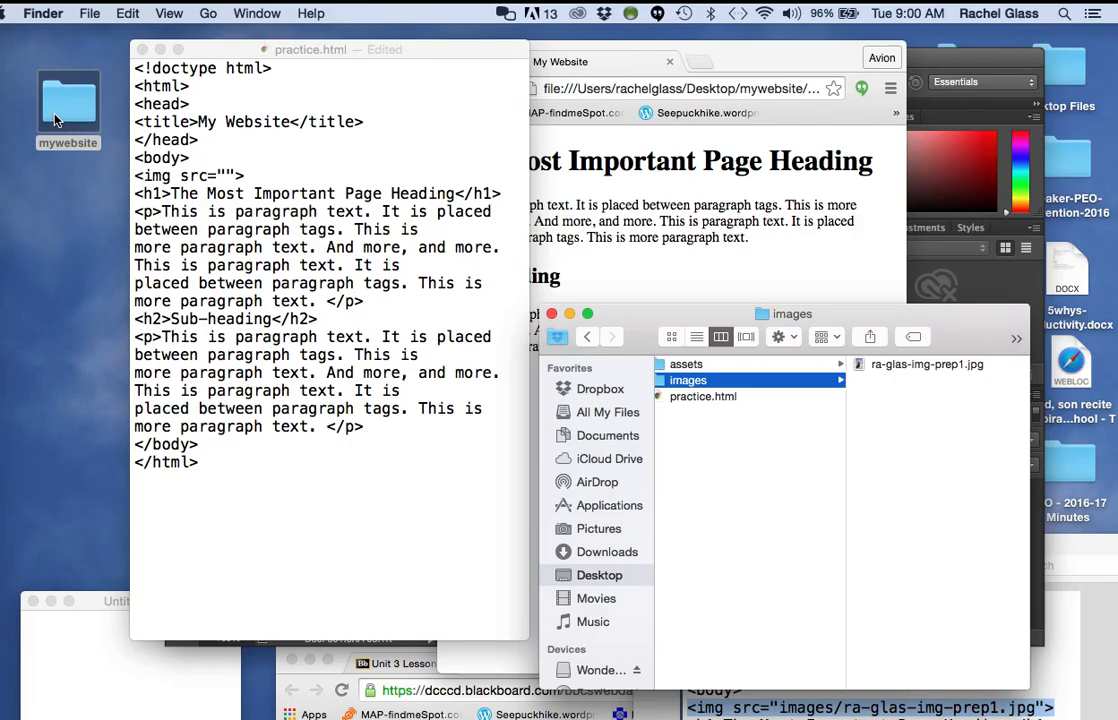
left_click(222, 176)
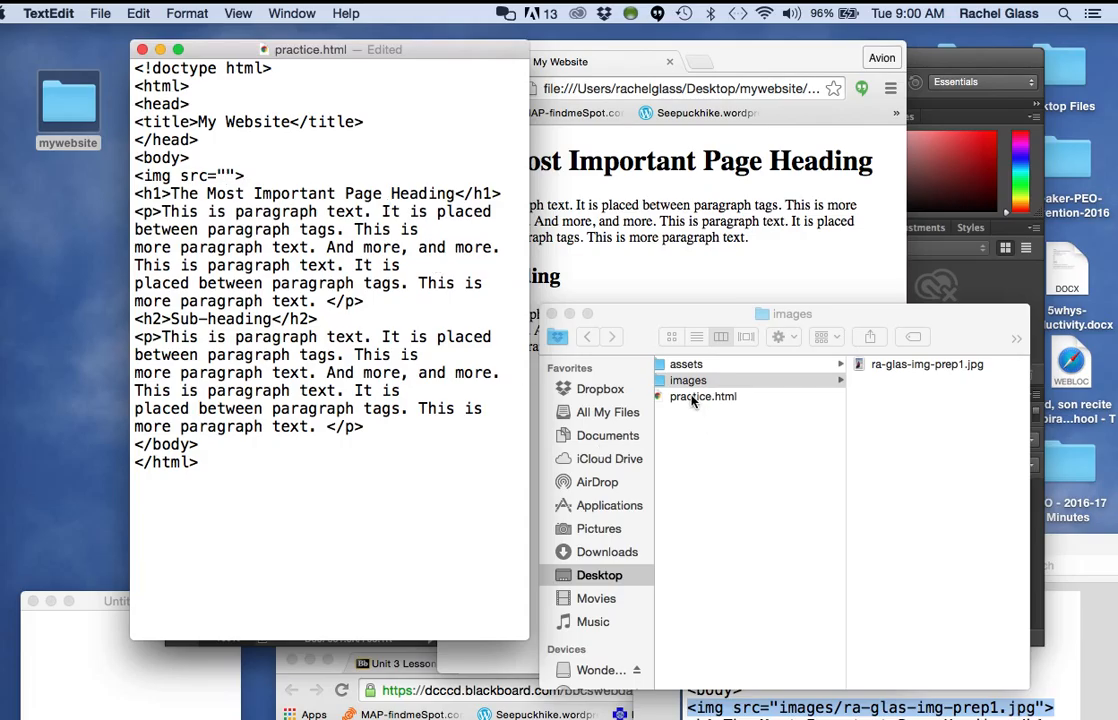
left_click(702, 396)
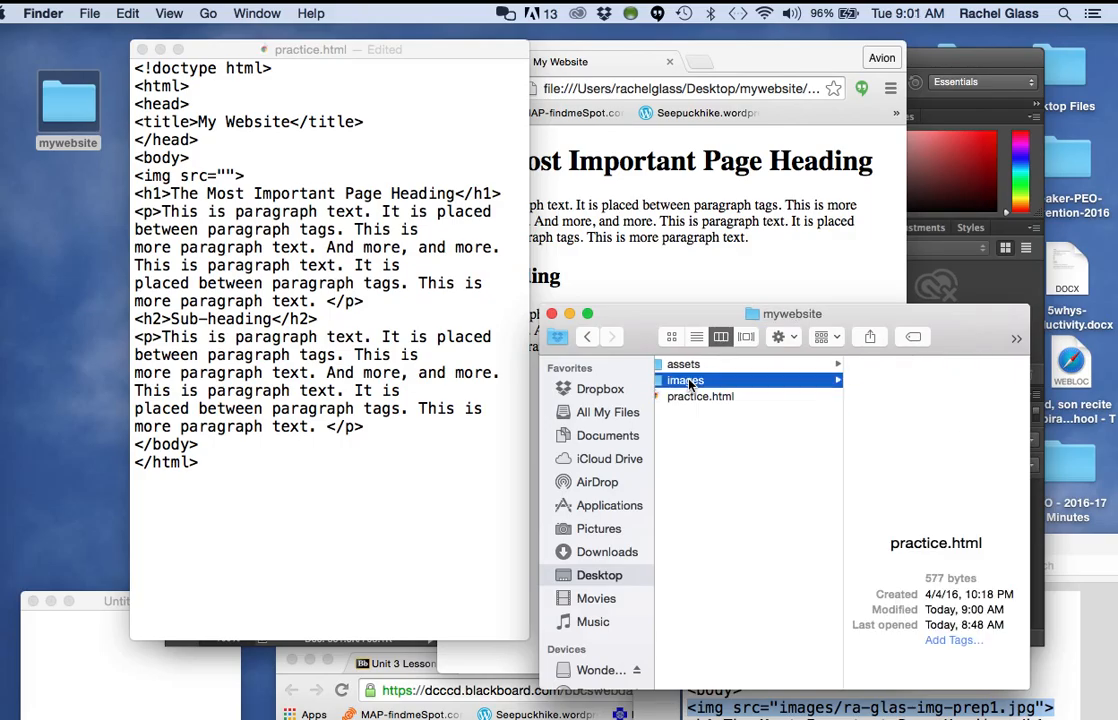
left_click(684, 380)
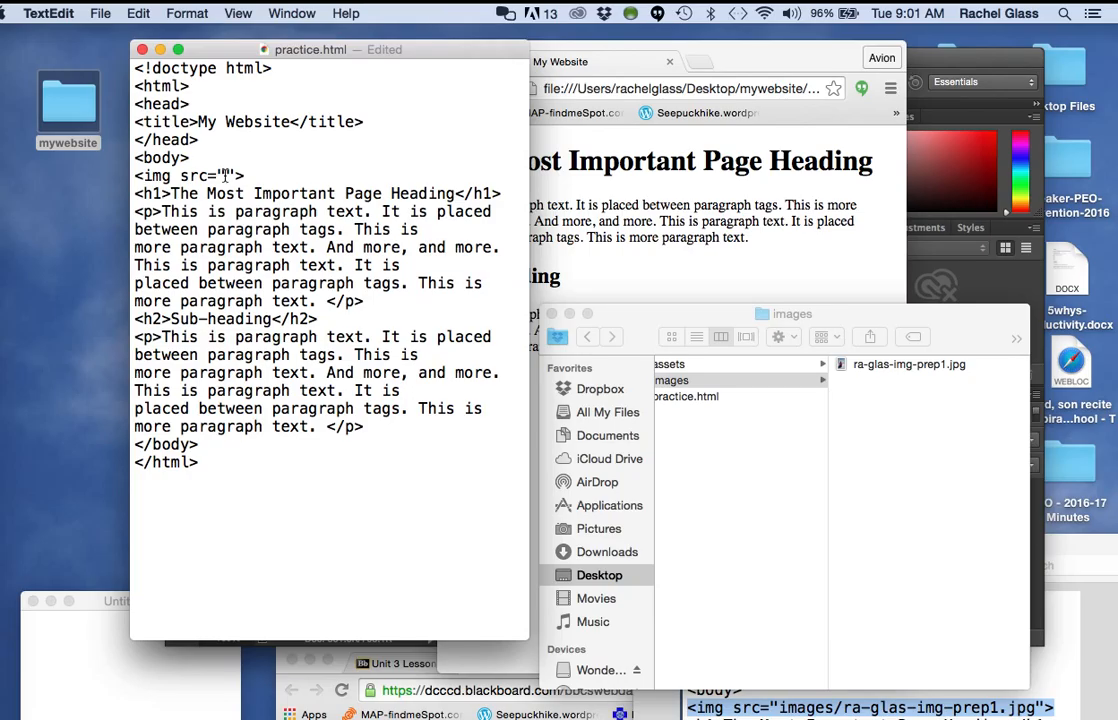
Fill the src value with images/ra-glas-img-prep1.jpg and check the file name
type("images")
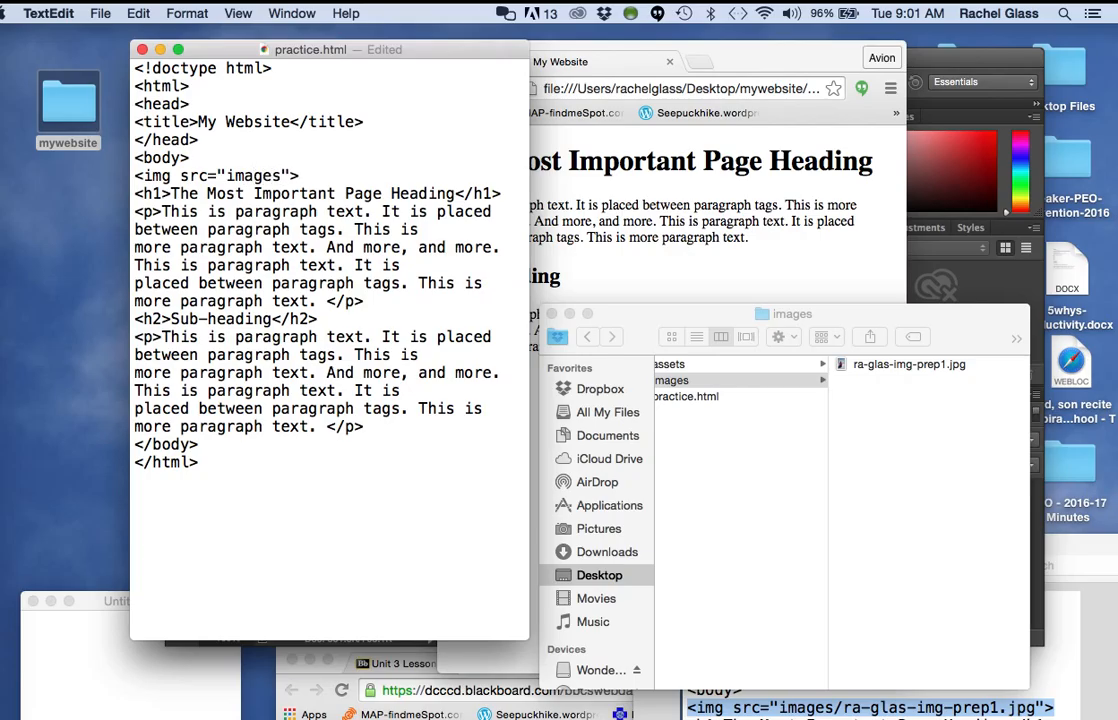
type("/")
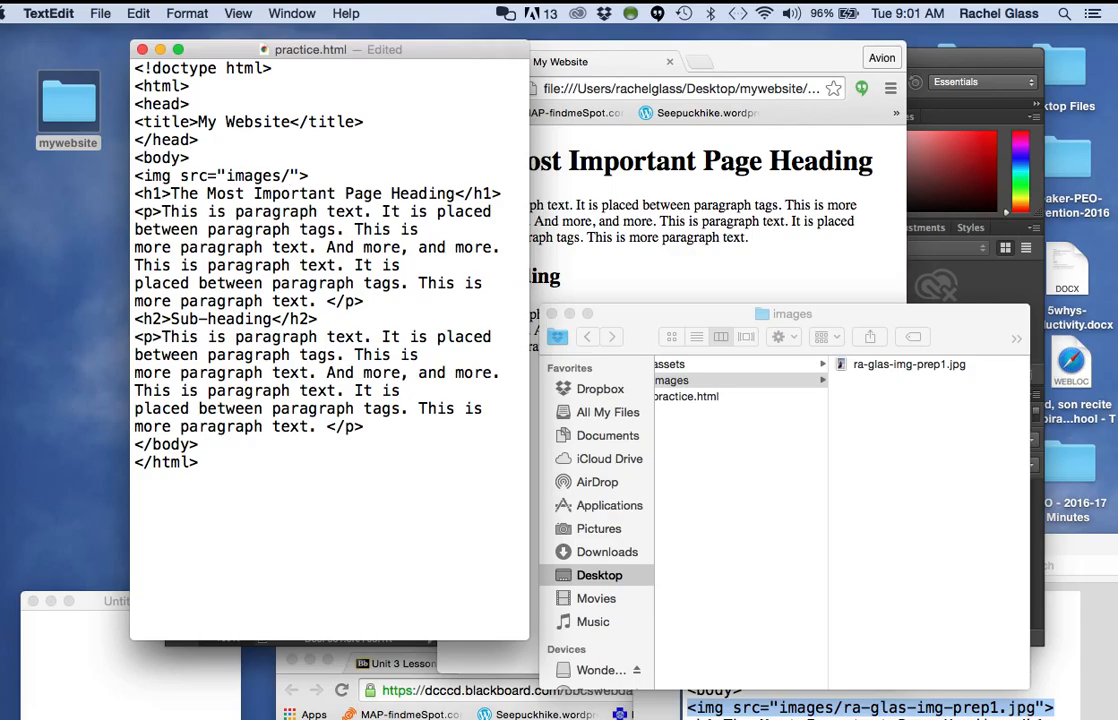
type("ra-")
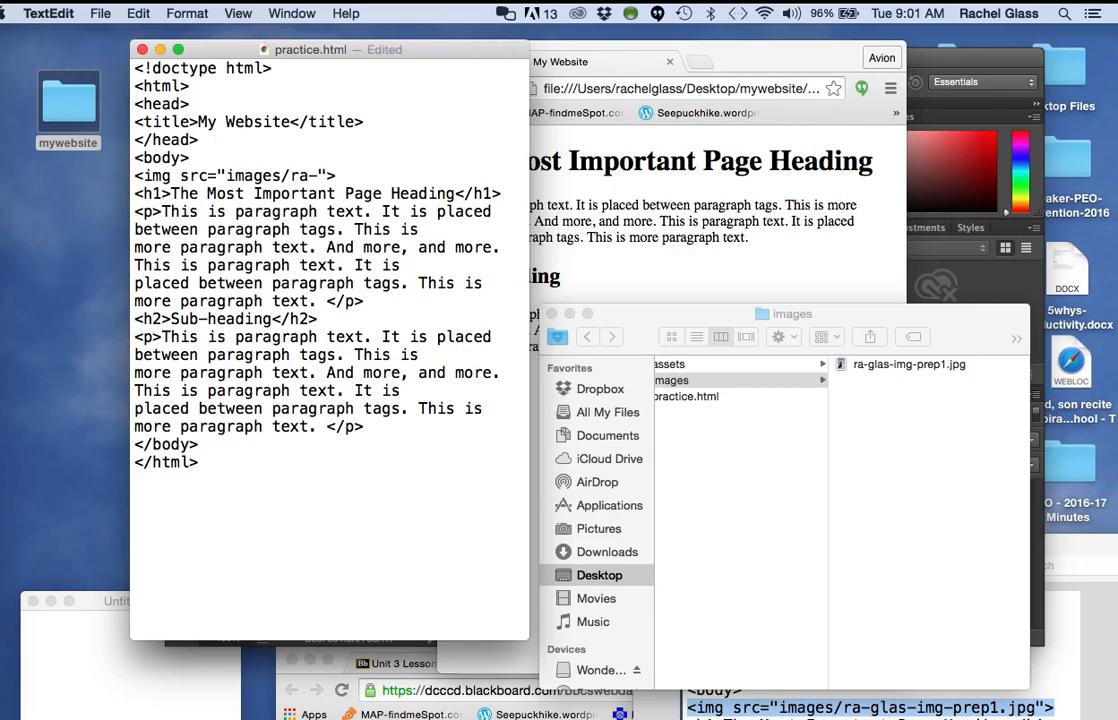
type("glas-")
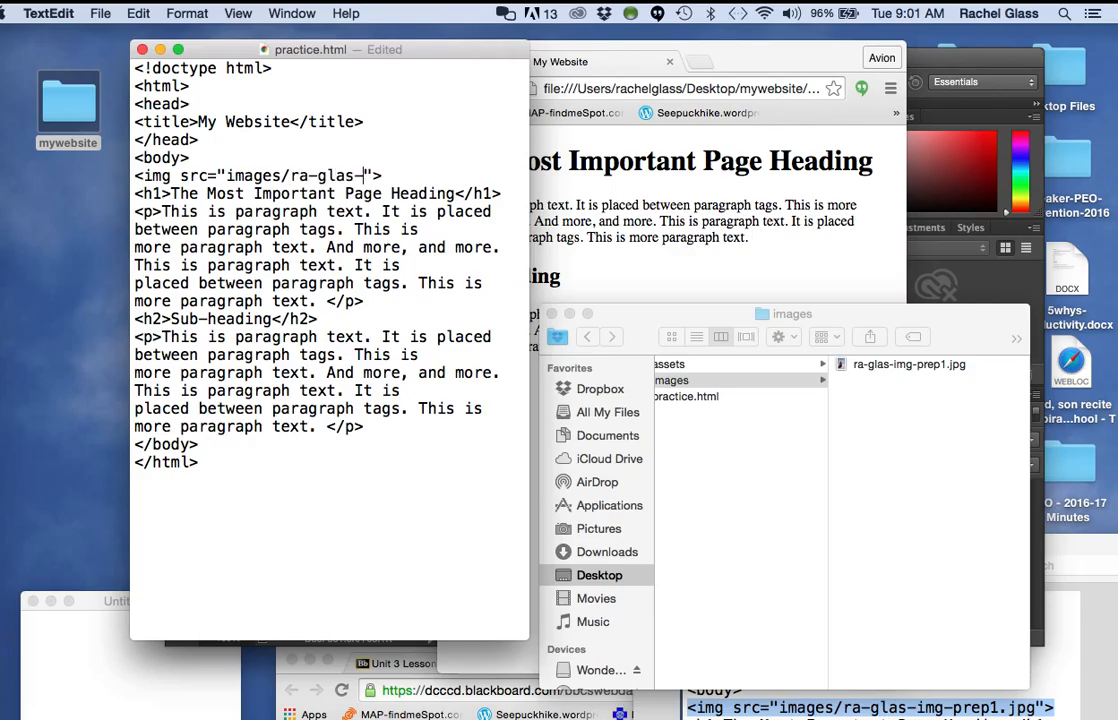
type("img")
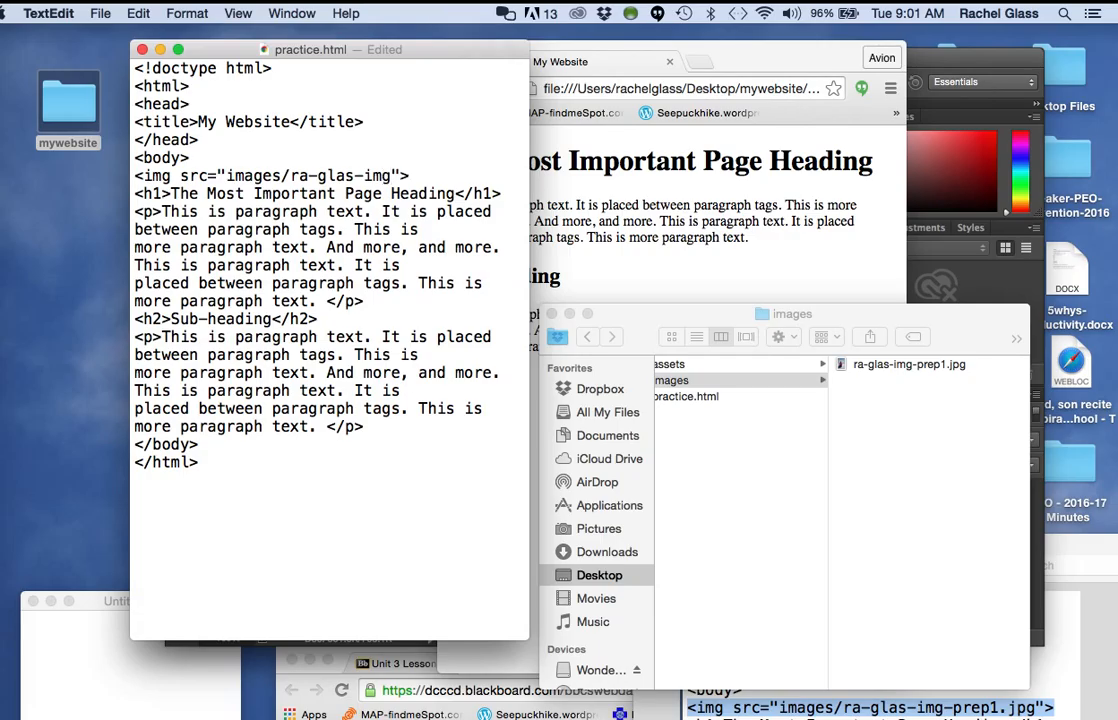
type("-prep1.jpg")
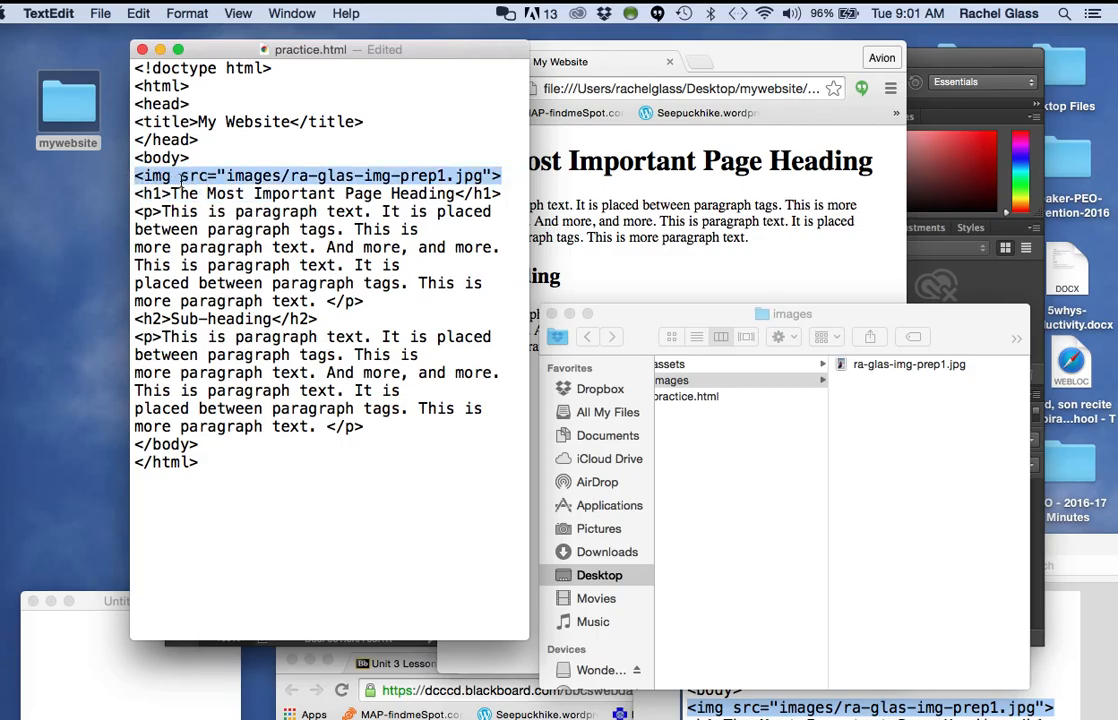
left_click(180, 176)
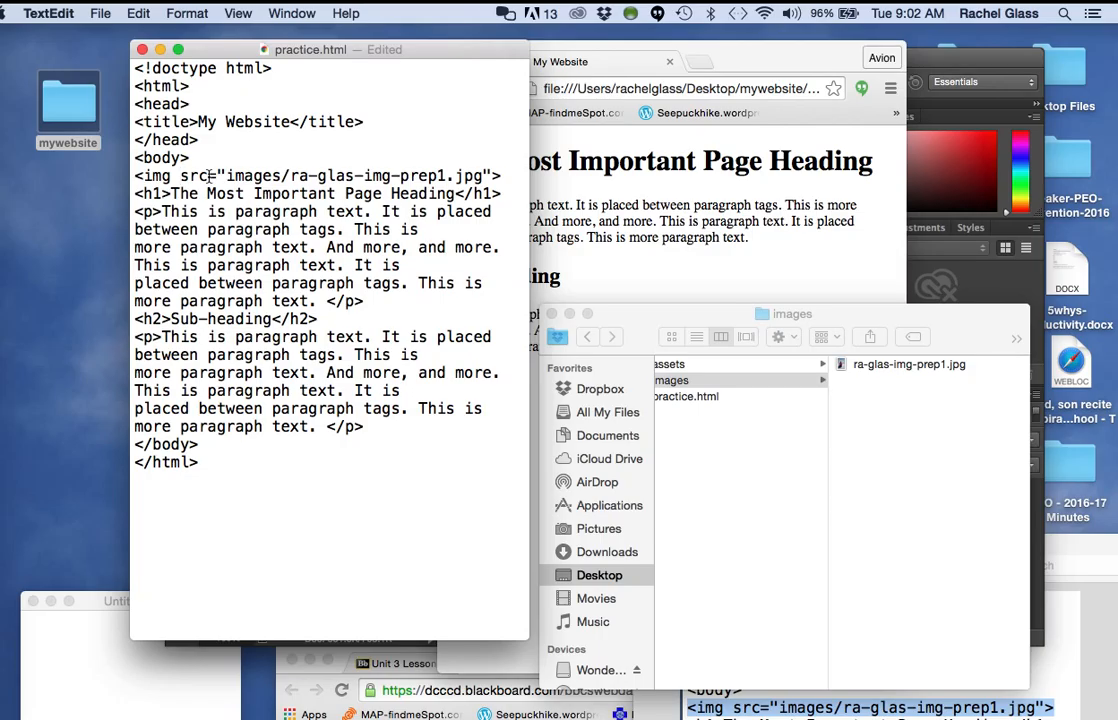
mouse_move(500, 176)
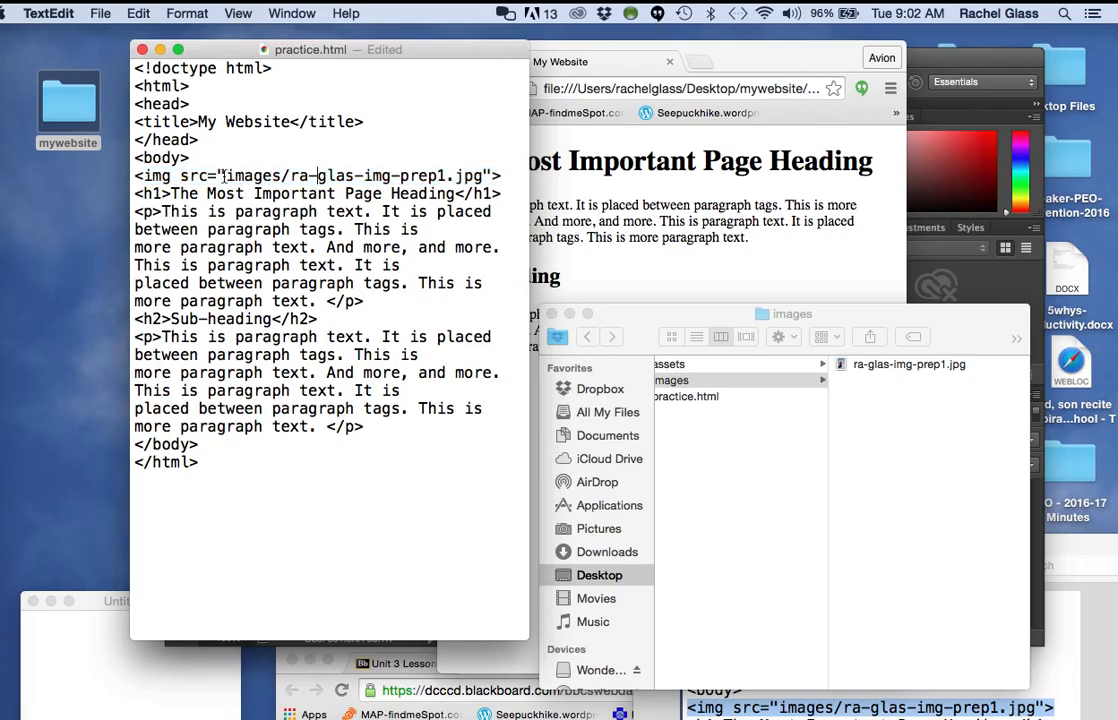
double_click(252, 176)
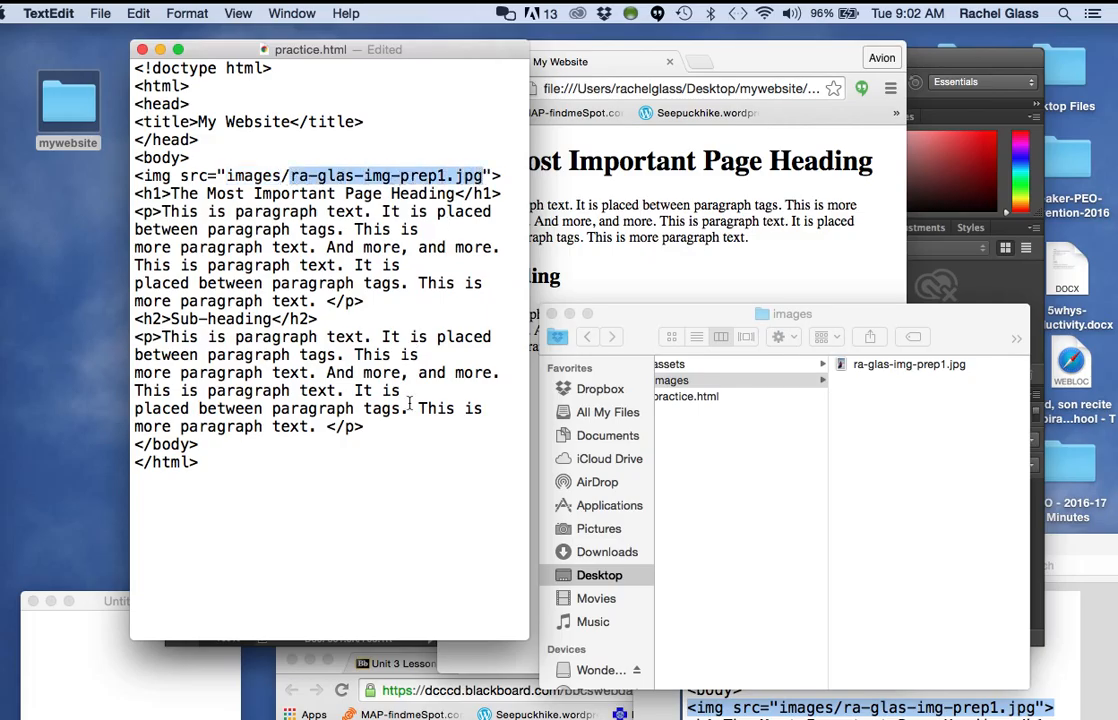
mouse_move(310, 504)
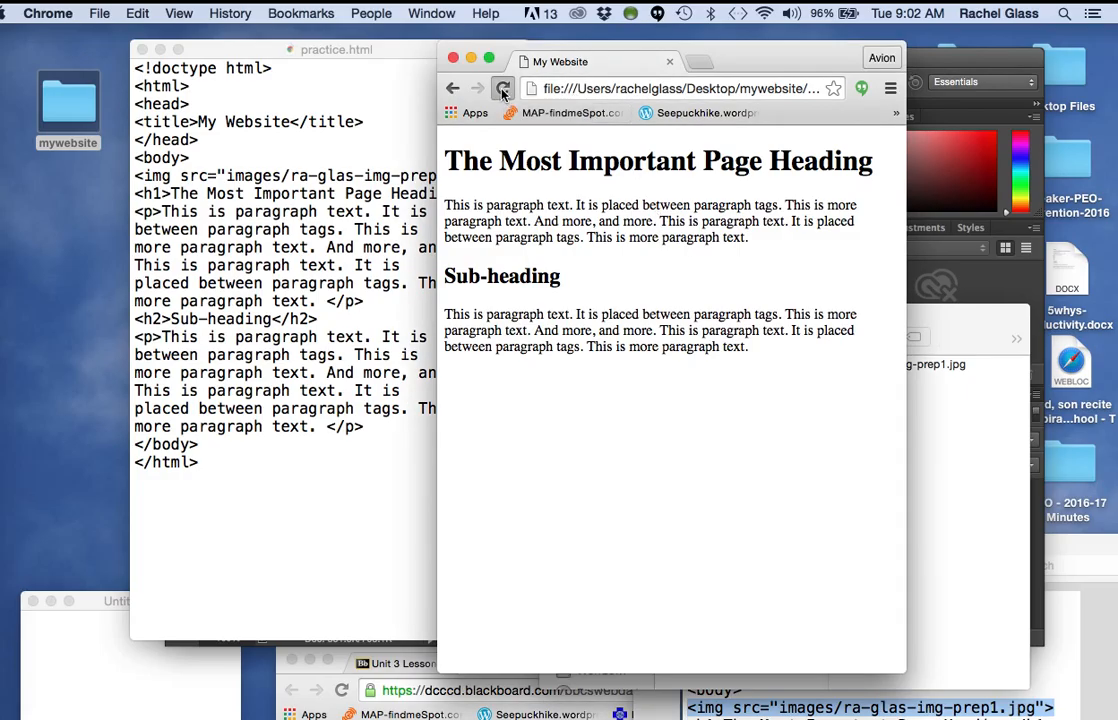
Reload practice.html so the beach photo appears above the heading
left_click(504, 88)
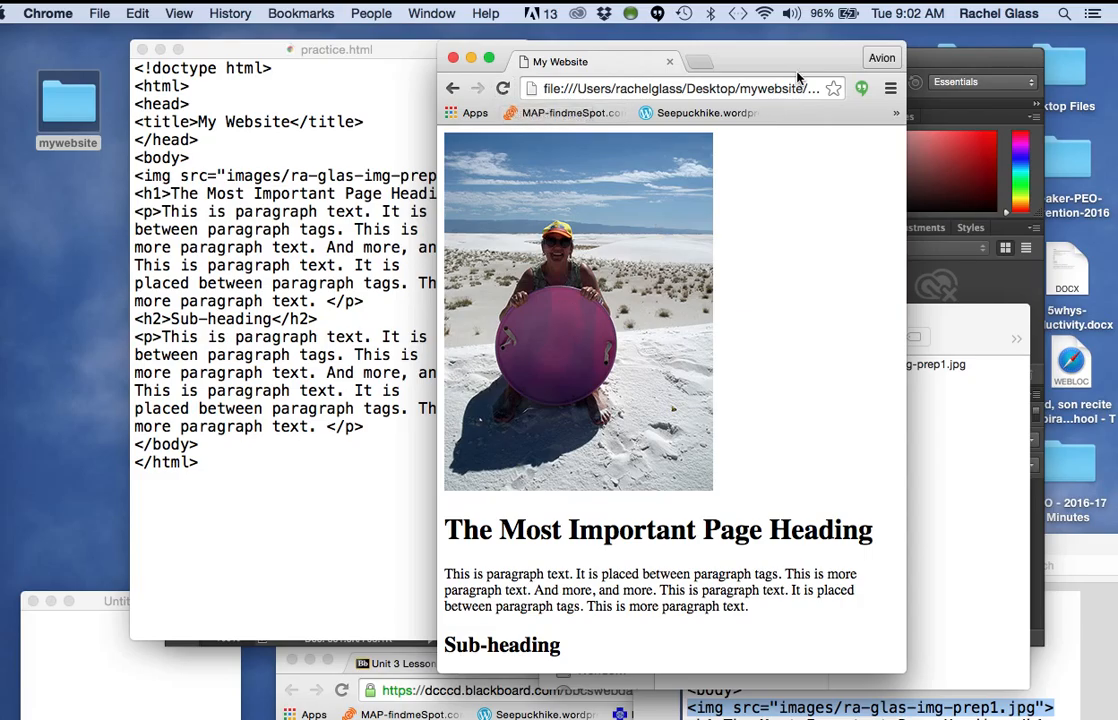
mouse_move(272, 90)
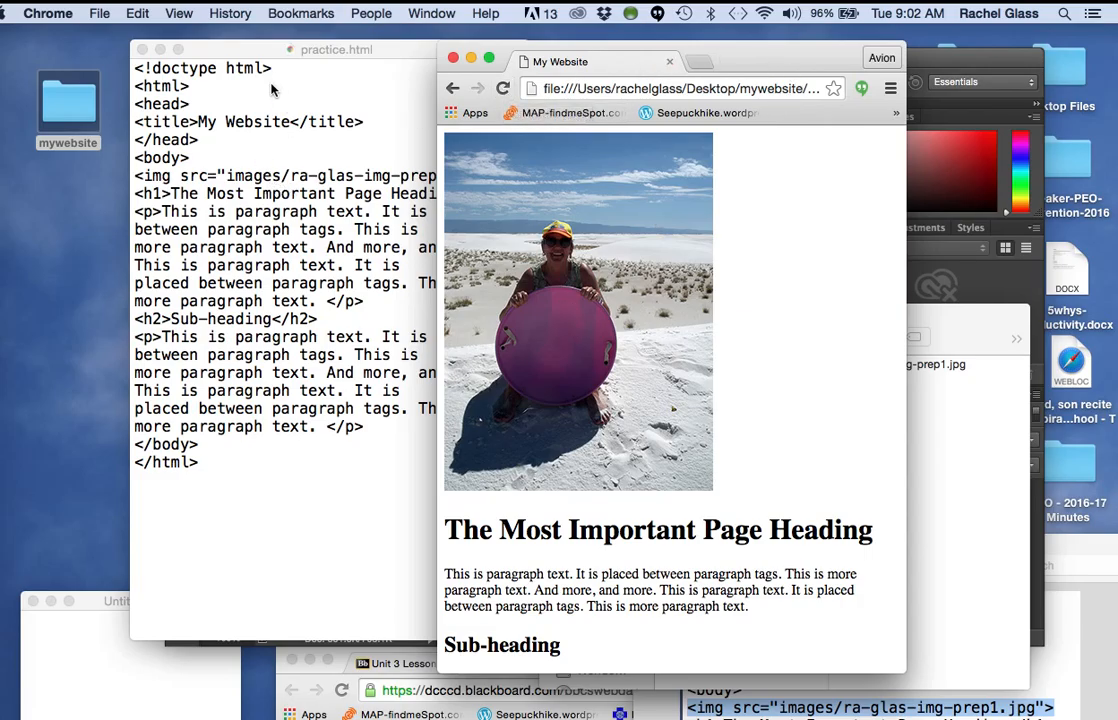